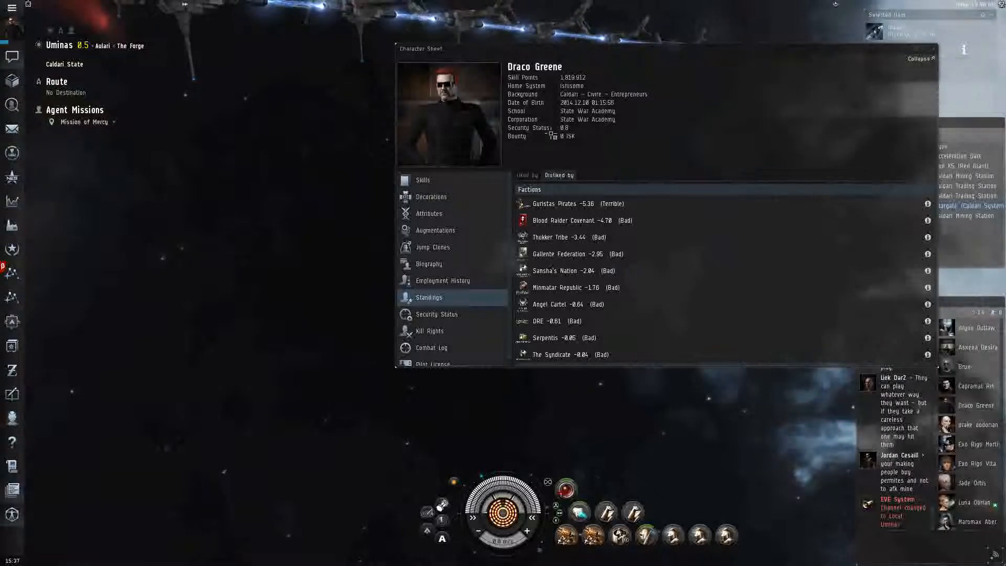
# Enlarge the character's portrait to full size from the Character Sheet.
pyautogui.click(447, 115)
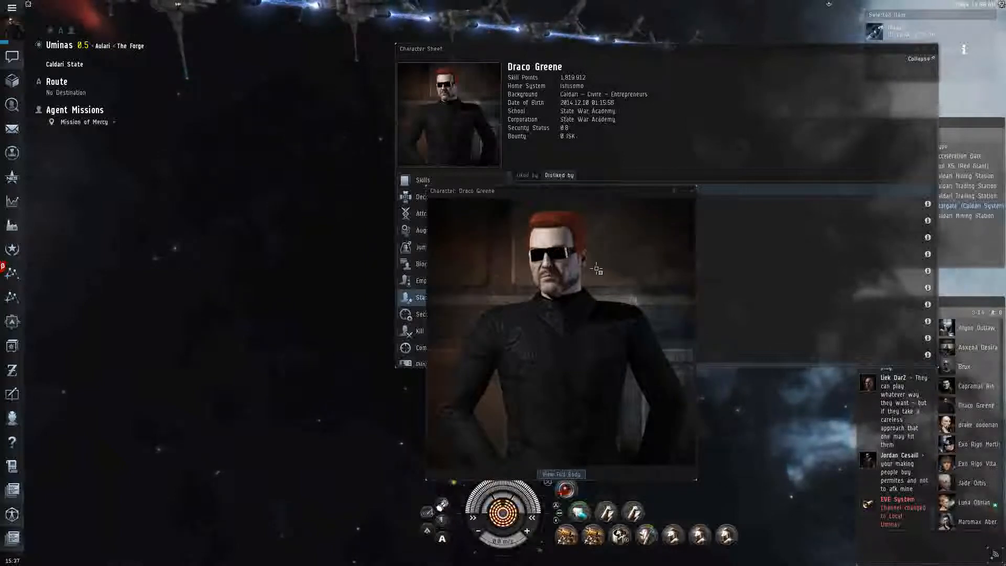
pyautogui.click(428, 296)
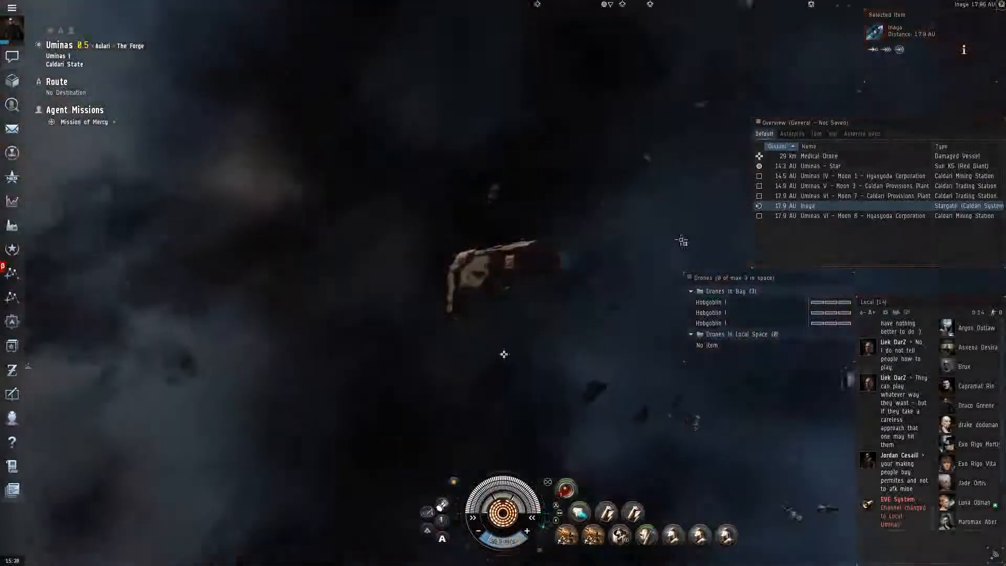
# Select the Medical Drone damaged vessel in the Overview and approach it.
pyautogui.click(815, 156)
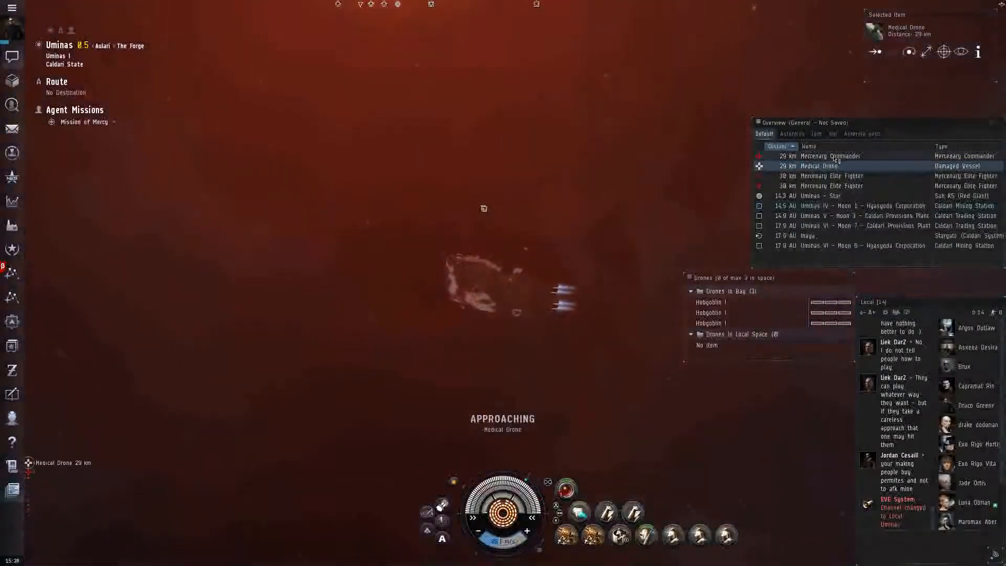
# Select the Mercenary Commander and set Keep at Range on it from its actions menu.
pyautogui.click(828, 156)
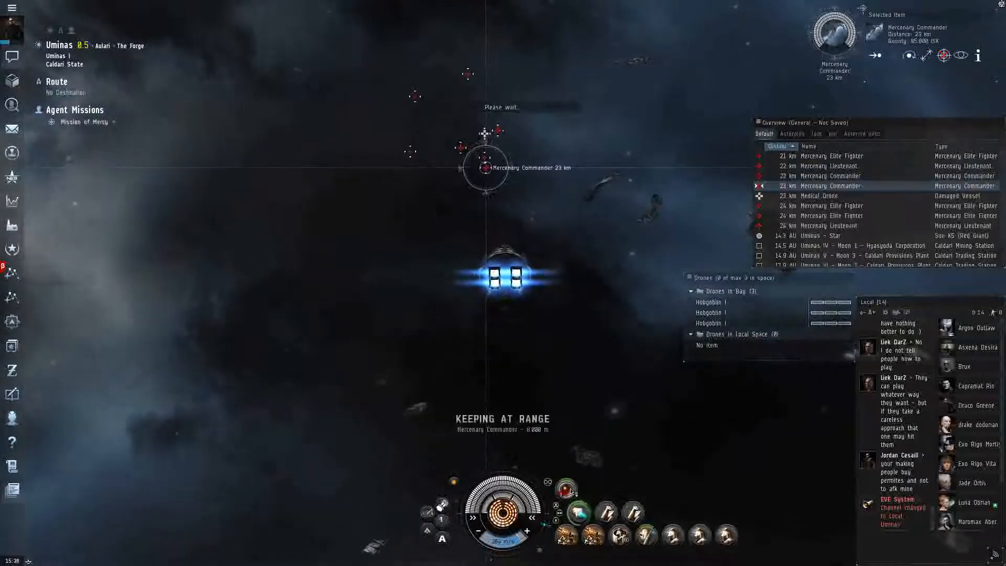
pyautogui.rightClick(580, 489)
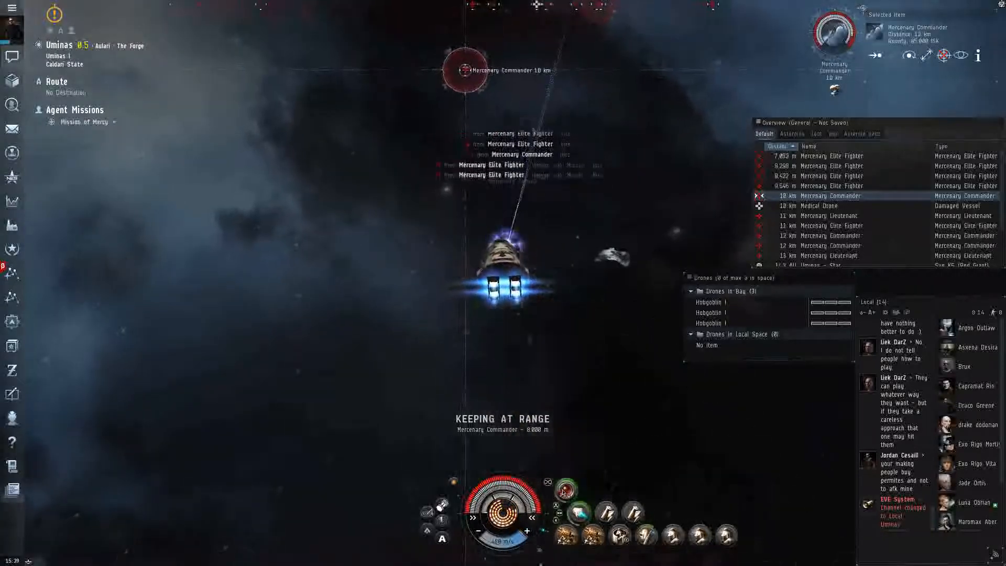
pyautogui.moveTo(565, 489)
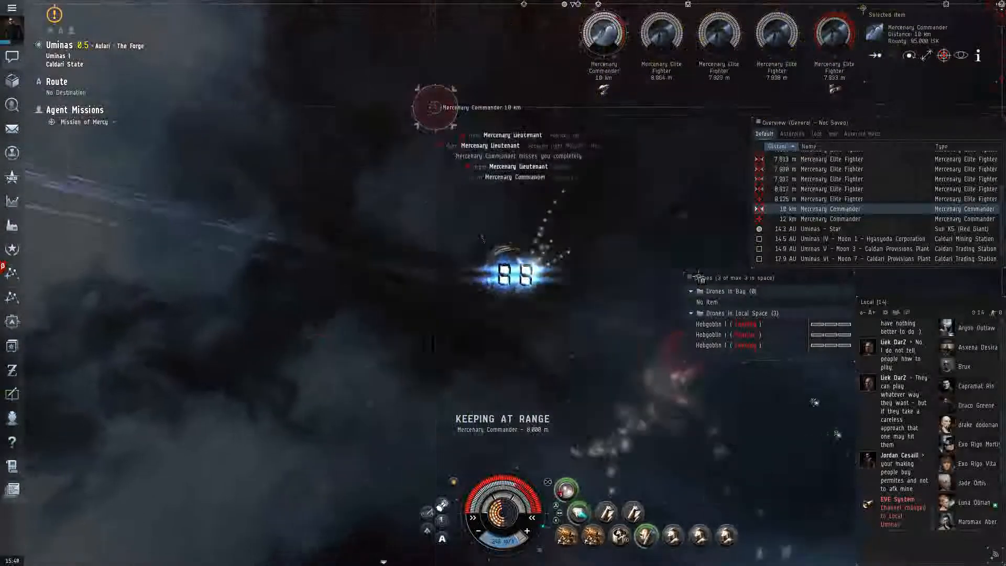
# Lock Mercenary Elite Fighters from the Overview while the three Hobgoblins fight the commander.
pyautogui.click(829, 179)
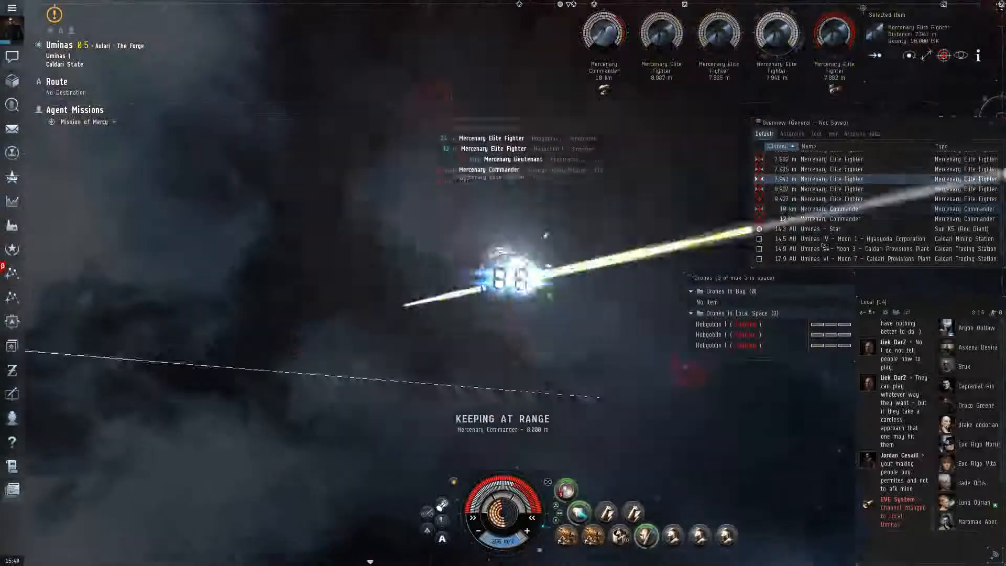
pyautogui.rightClick(827, 218)
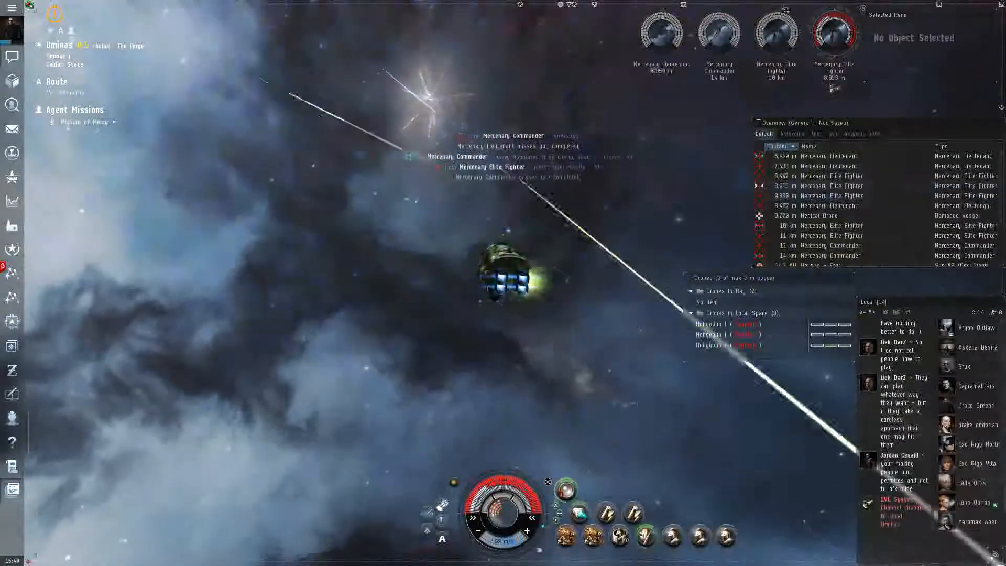
pyautogui.click(828, 155)
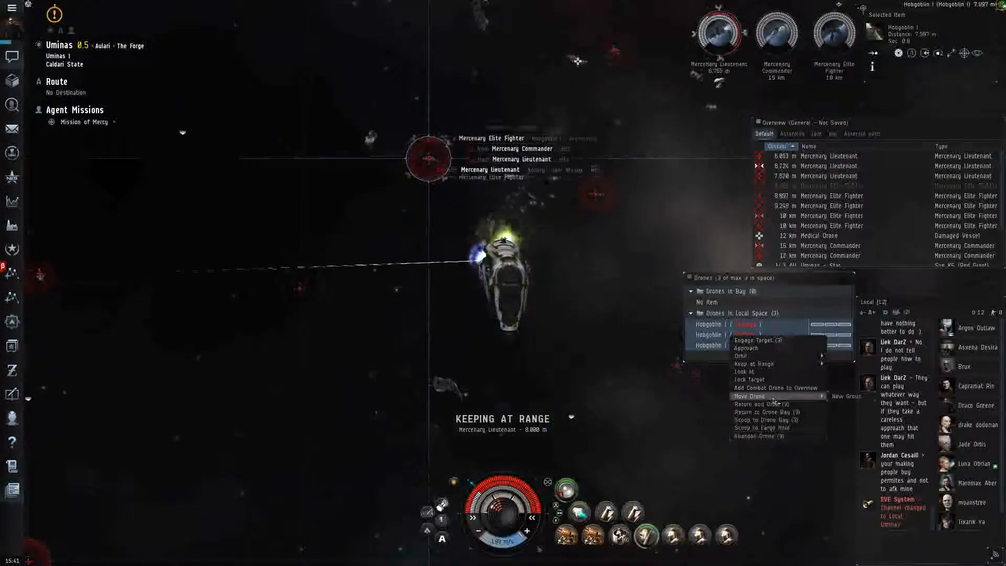
# Return all three Hobgoblin drones to the drone bay before fleeing.
pyautogui.click(758, 339)
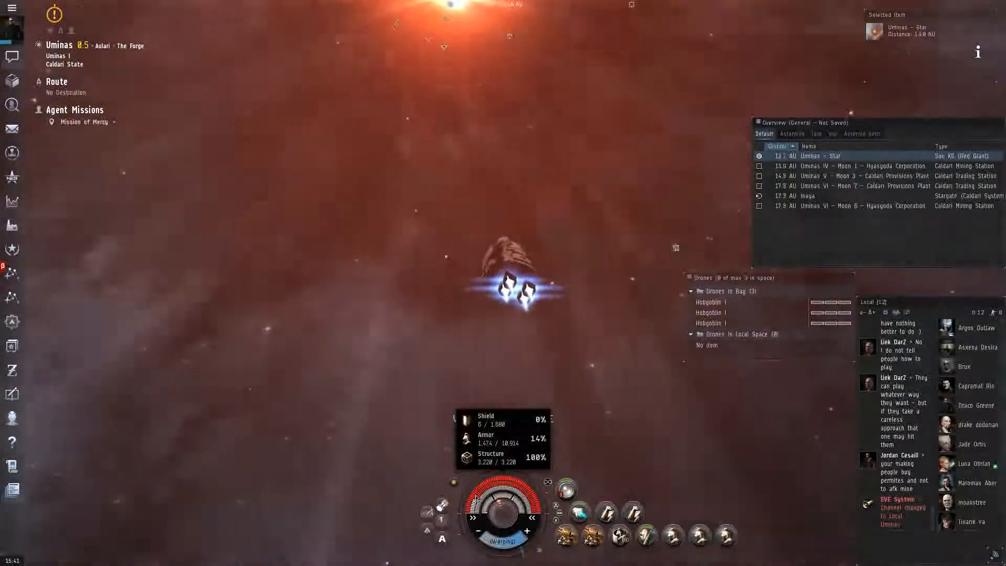
# Warp to Uminas - Star and select the nearby player ship on arrival.
pyautogui.click(819, 155)
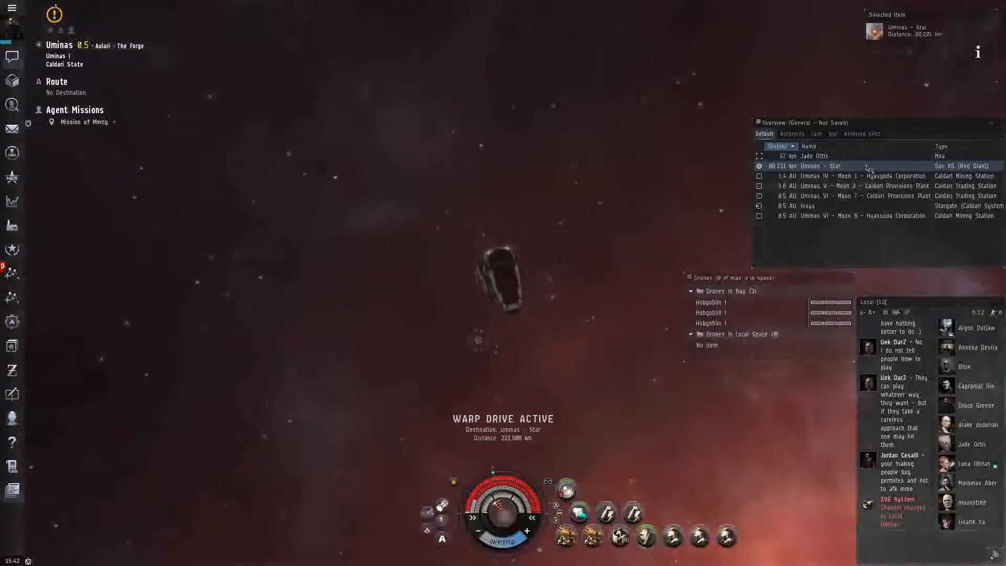
pyautogui.click(814, 156)
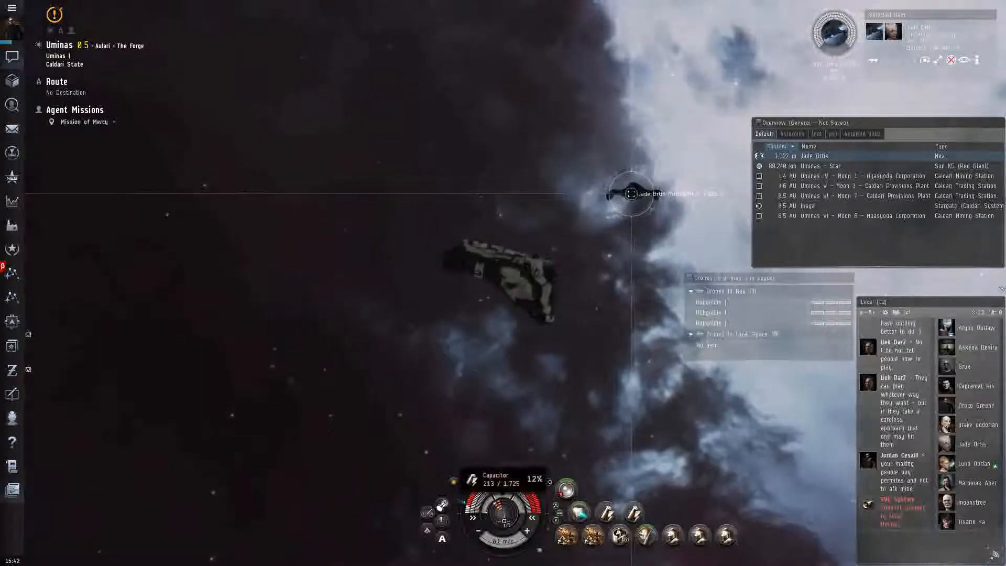
pyautogui.moveTo(647, 536)
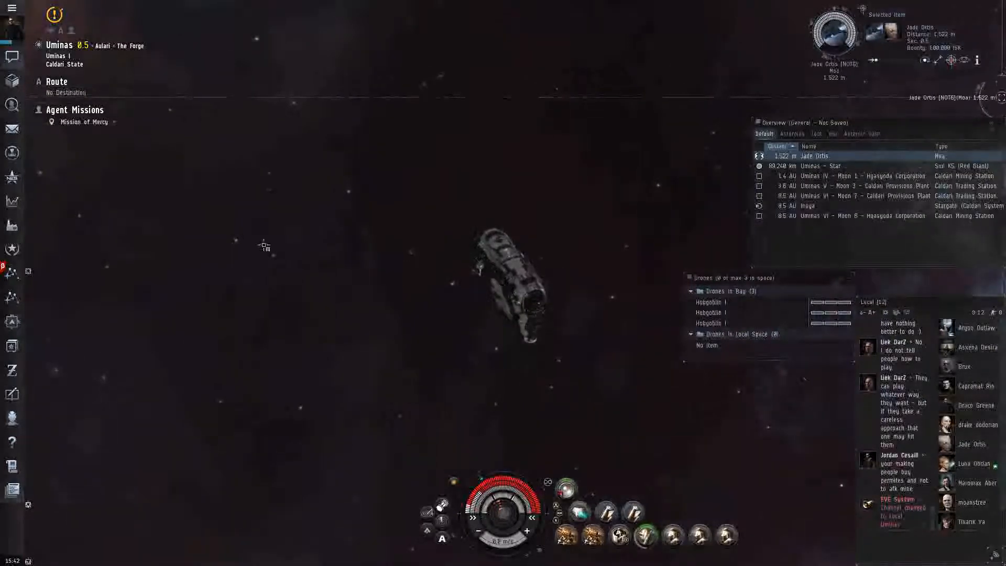
pyautogui.click(834, 176)
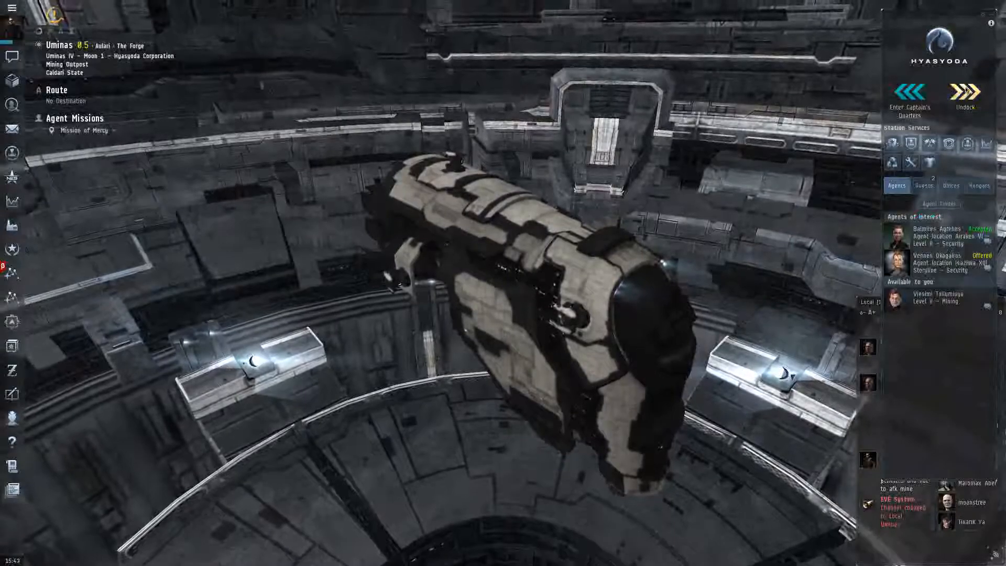
# Undock the cruiser from the Hyasyoda mining outpost and confirm.
pyautogui.click(965, 96)
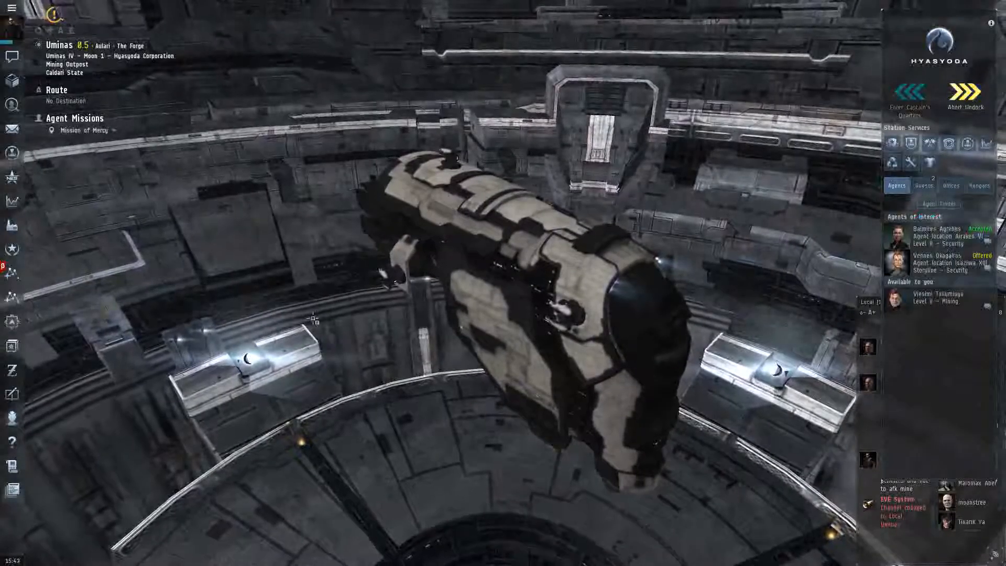
pyautogui.click(964, 97)
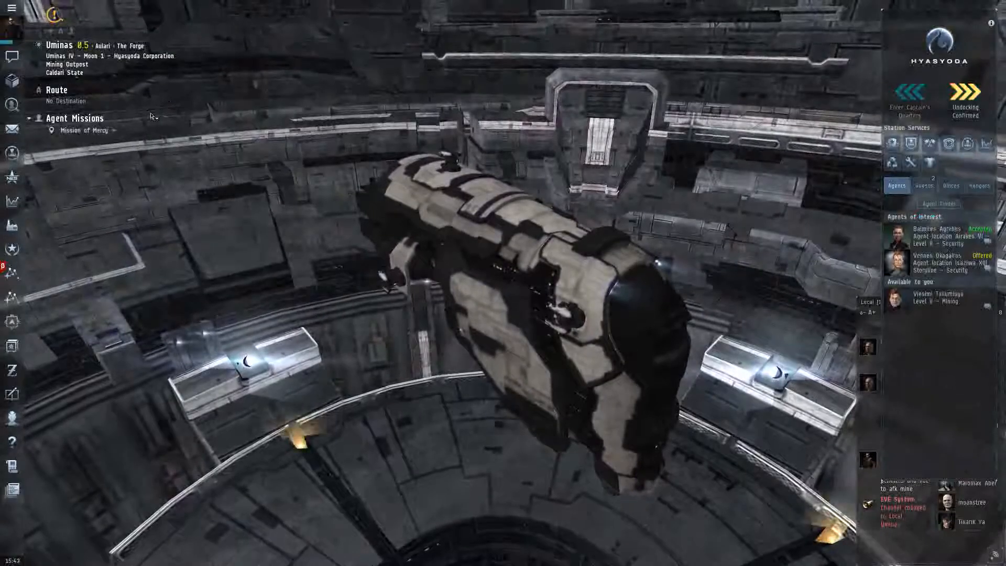
pyautogui.click(965, 96)
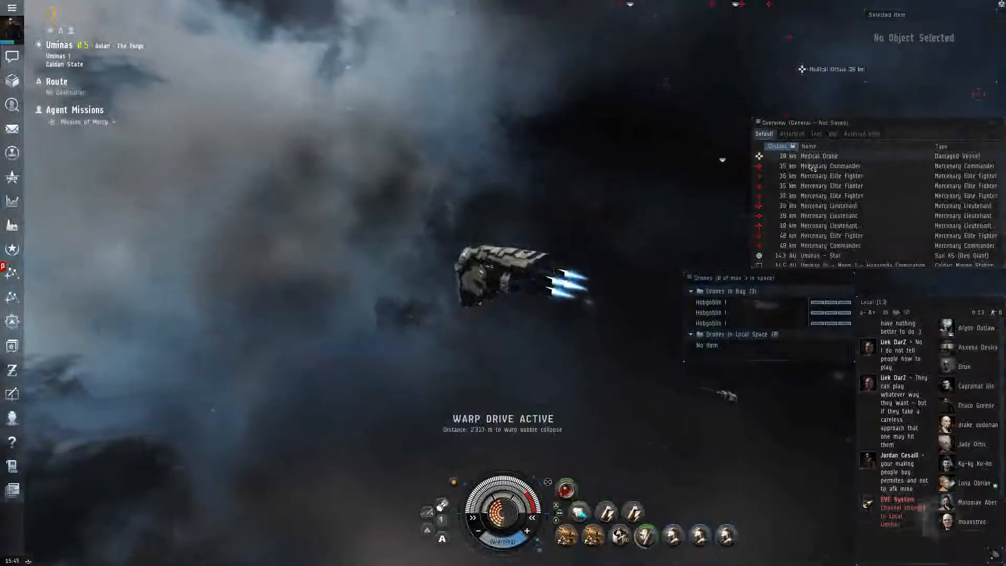
# Lock the Mercenary Commander and three Lieutenants from the Overview while keeping range.
pyautogui.click(830, 166)
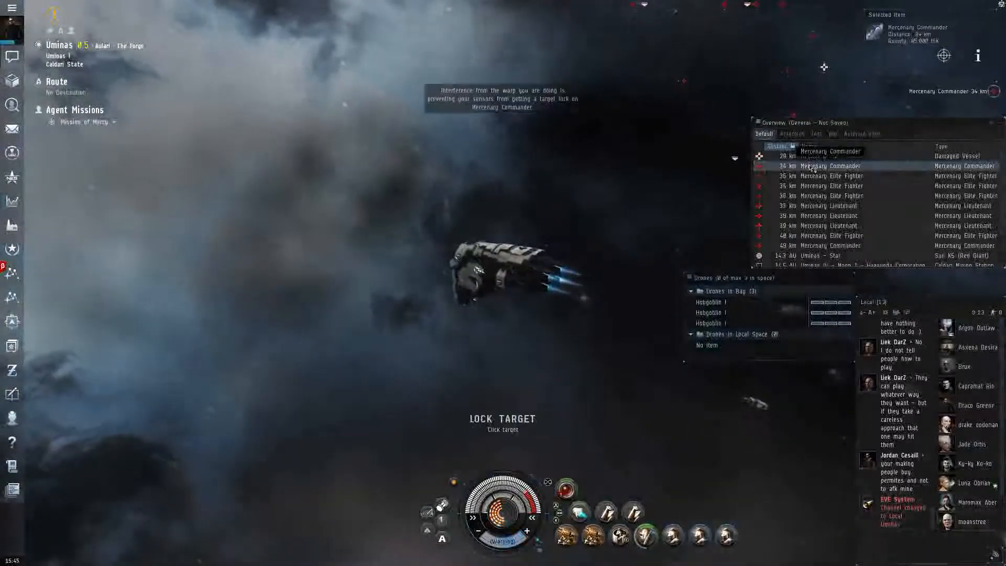
pyautogui.click(828, 205)
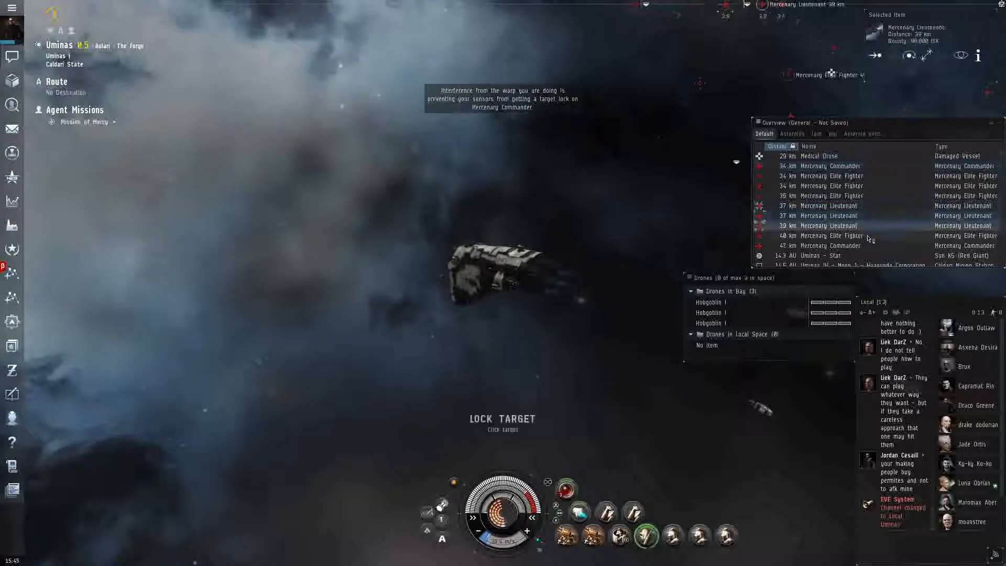
pyautogui.click(831, 245)
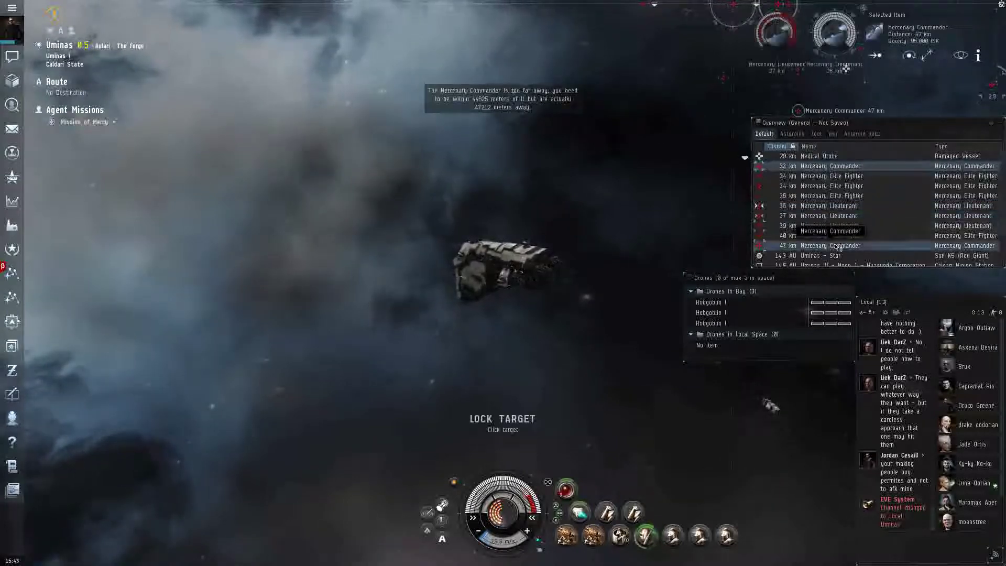
pyautogui.click(830, 215)
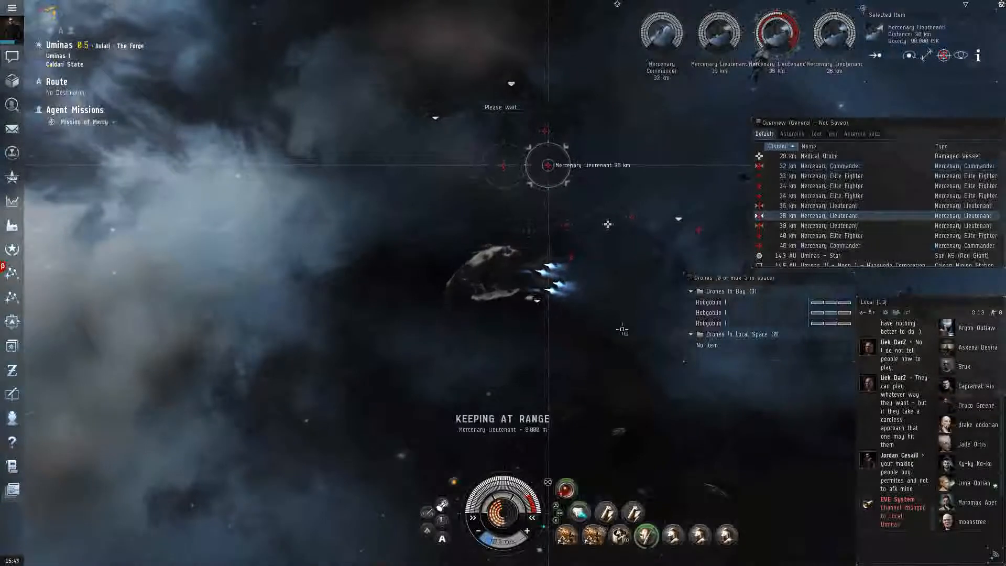
pyautogui.click(834, 175)
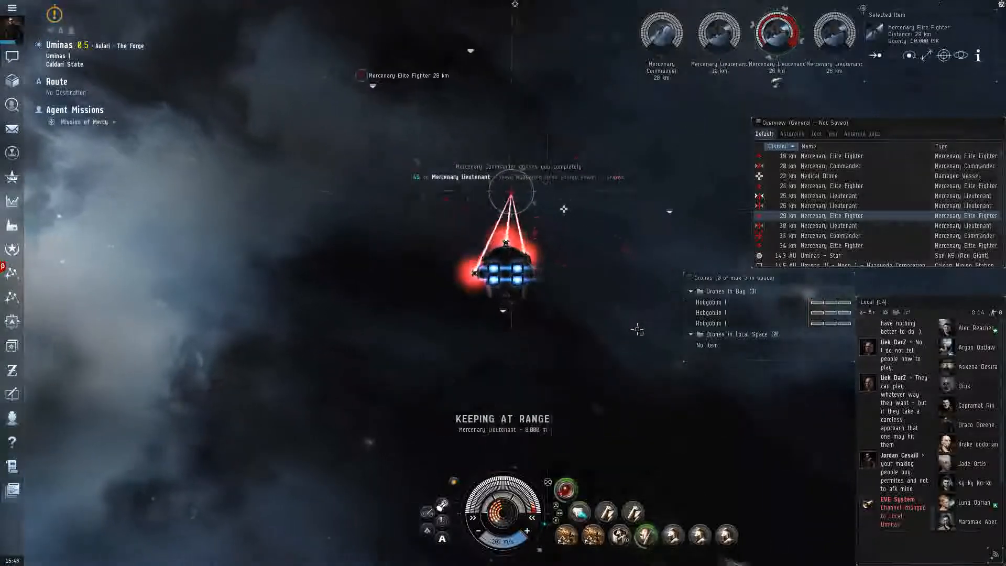
# Launch the three Hobgoblin drones from the Drones window into the fight.
pyautogui.click(711, 301)
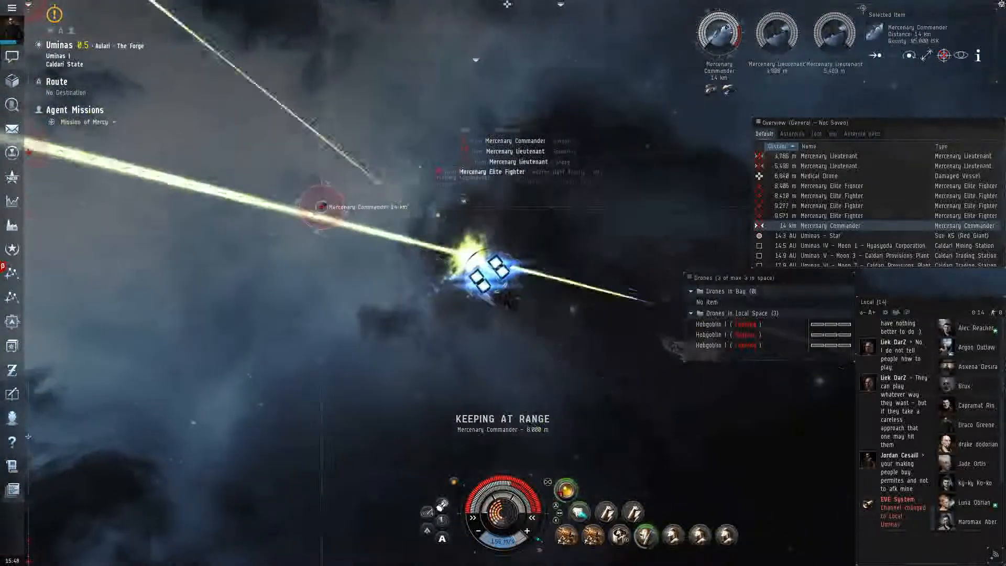
# Choose an action on the Mercenary Commander target and keep firing until it is destroyed.
pyautogui.rightClick(719, 36)
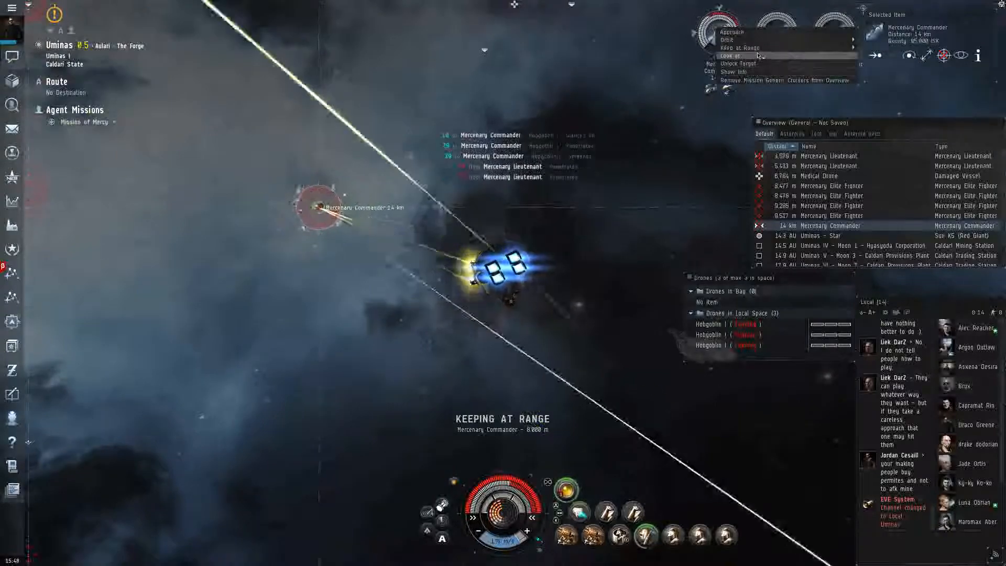
pyautogui.click(730, 55)
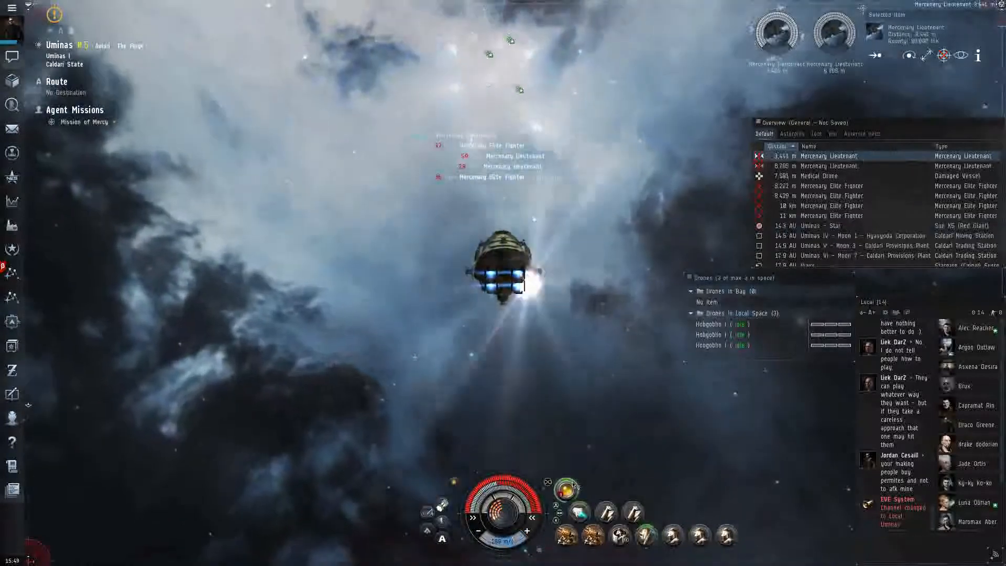
pyautogui.moveTo(566, 489)
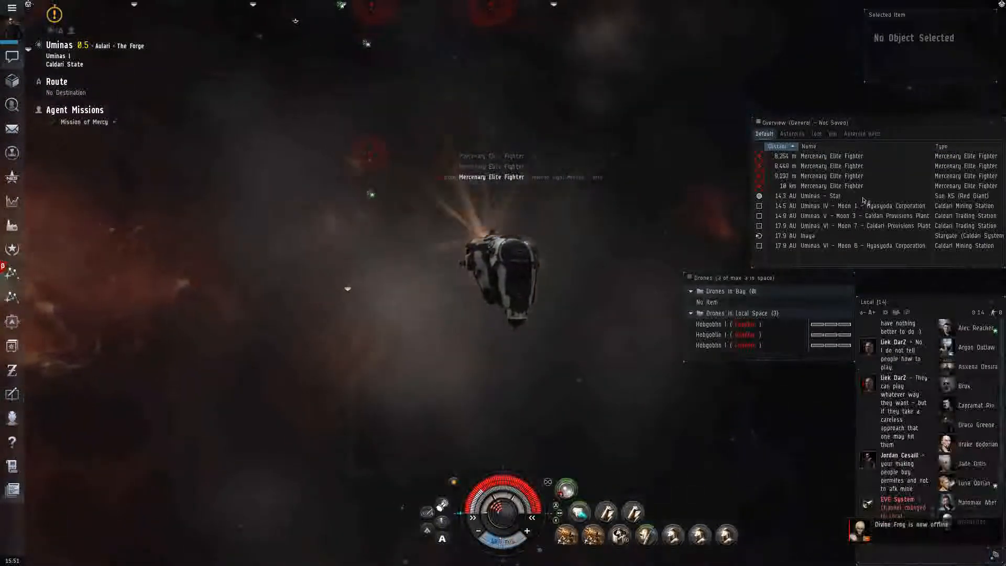
# Lock and engage the next two Mercenary Elite Fighters from the Overview.
pyautogui.click(830, 166)
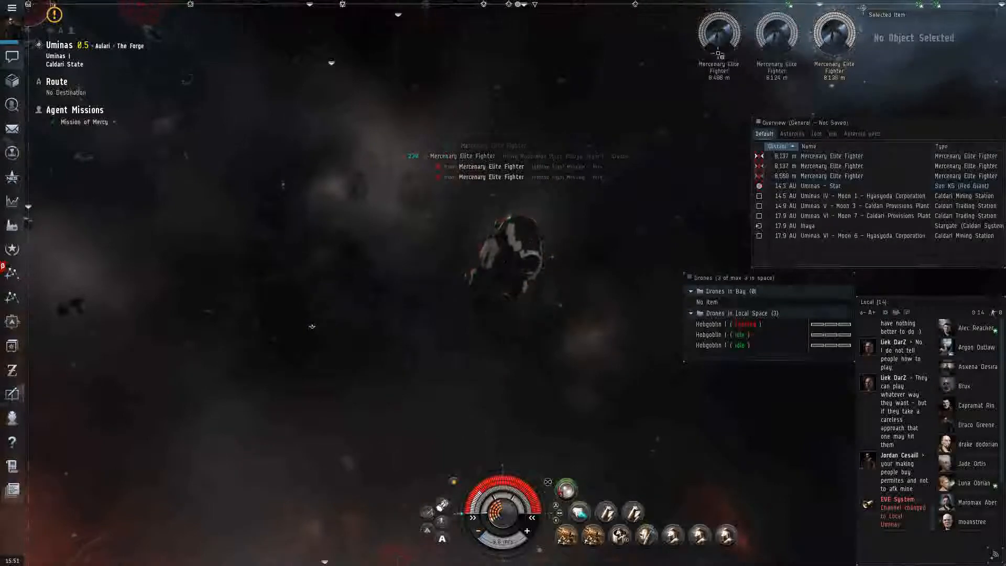
pyautogui.click(831, 175)
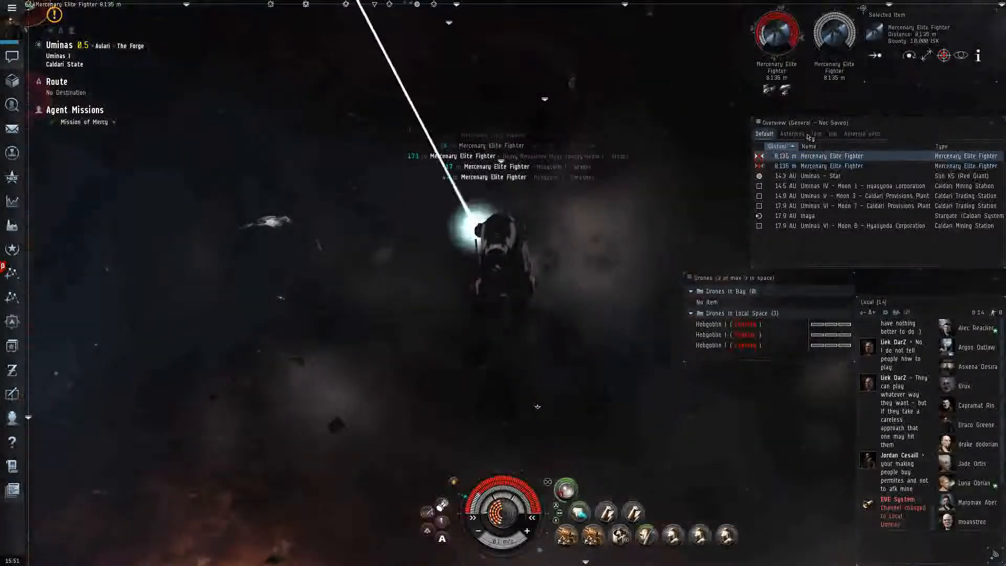
# Loot all contents of the Mercenary Lieutenant Wreck into the cargo hold.
pyautogui.click(816, 134)
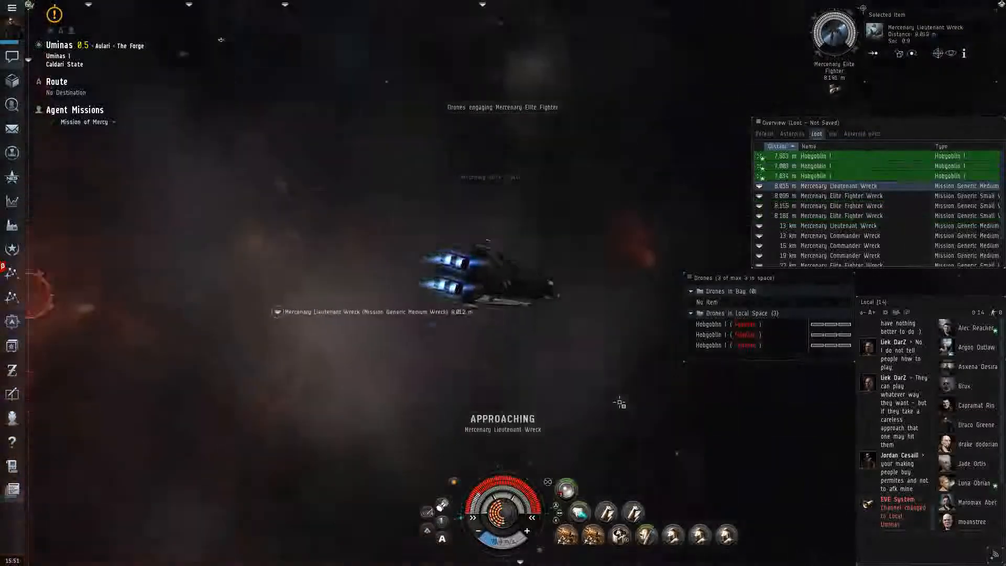
pyautogui.click(84, 121)
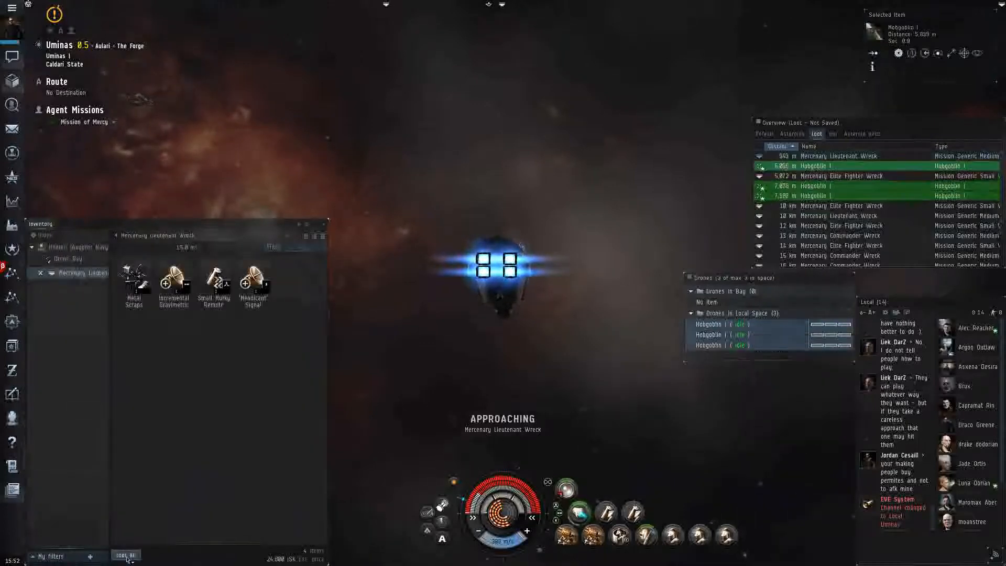
# Recall the three Hobgoblin drones to the drone bay and bring up actions for the next wreck.
pyautogui.rightClick(715, 333)
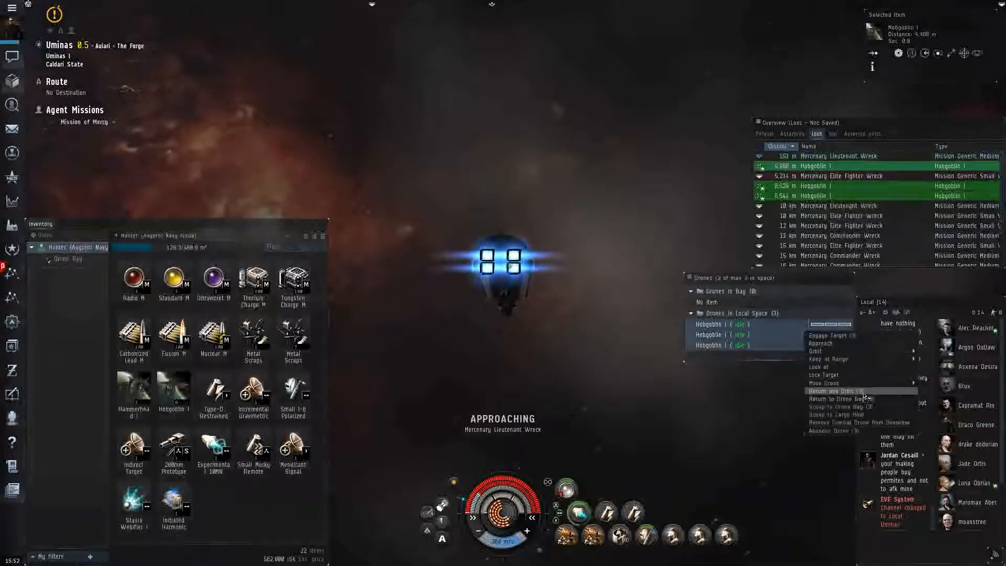
pyautogui.click(834, 391)
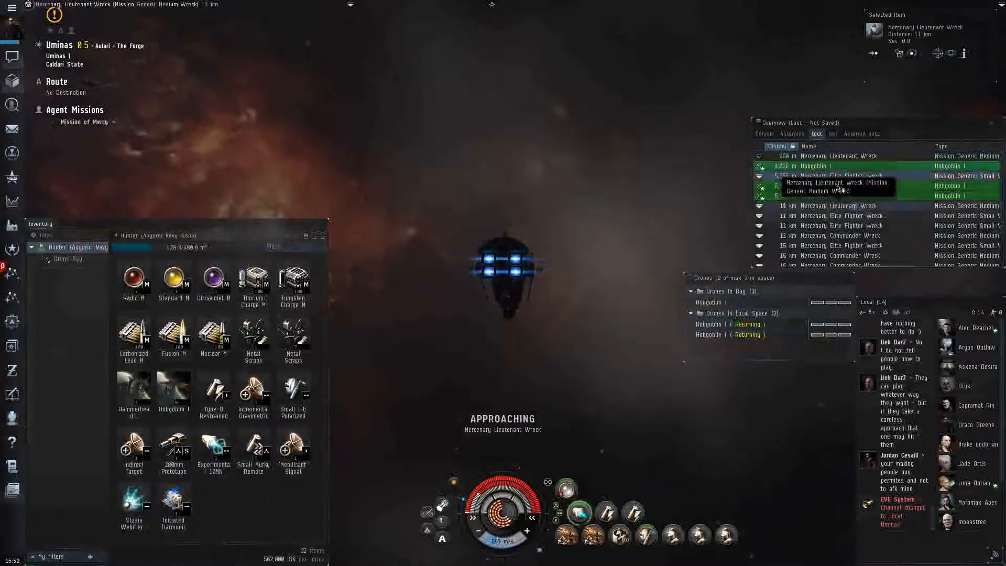
pyautogui.rightClick(834, 186)
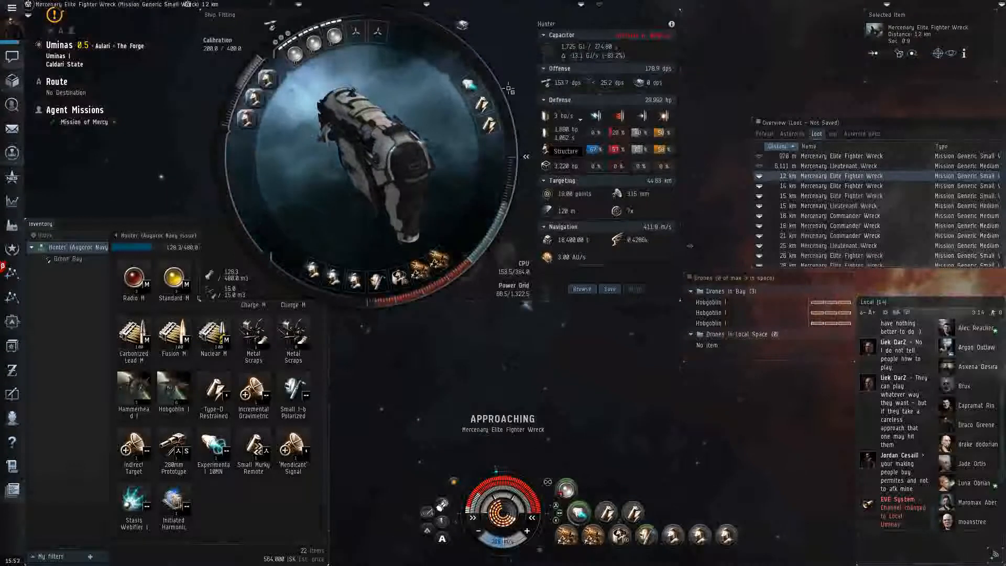
pyautogui.moveTo(489, 114)
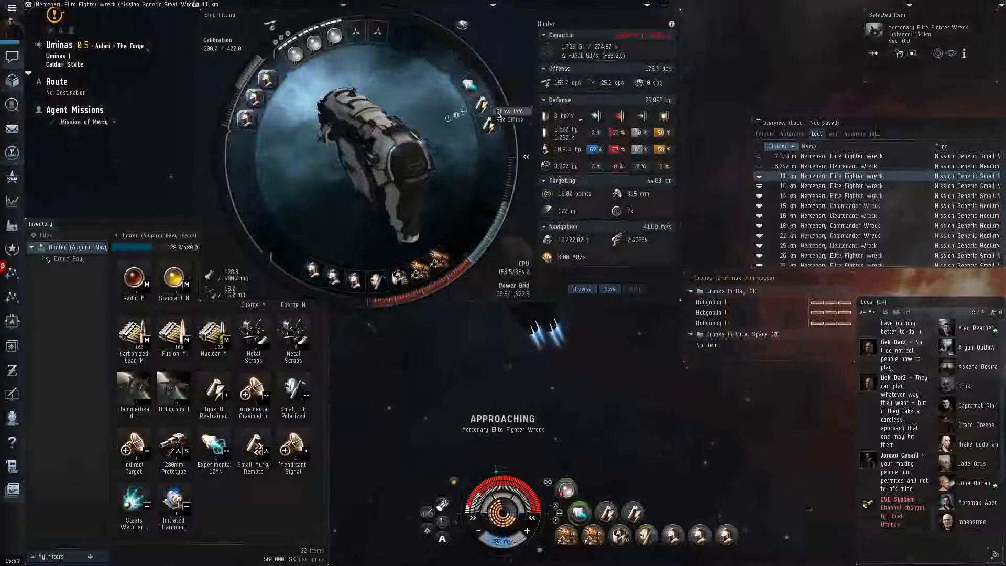
# Bring up the Augoror Navy Issue's Ship Fitting window to review modules and stats.
pyautogui.click(500, 111)
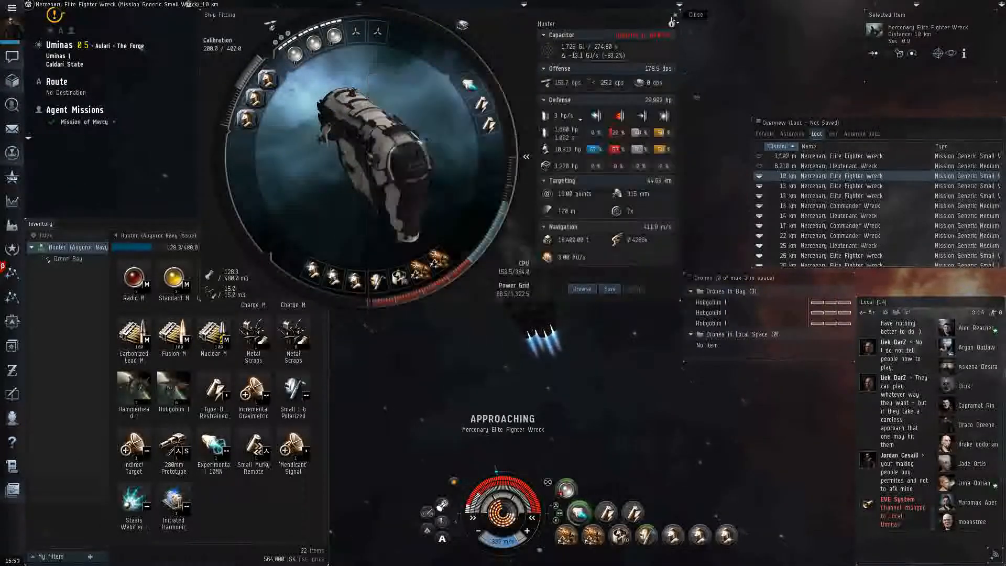
pyautogui.click(694, 13)
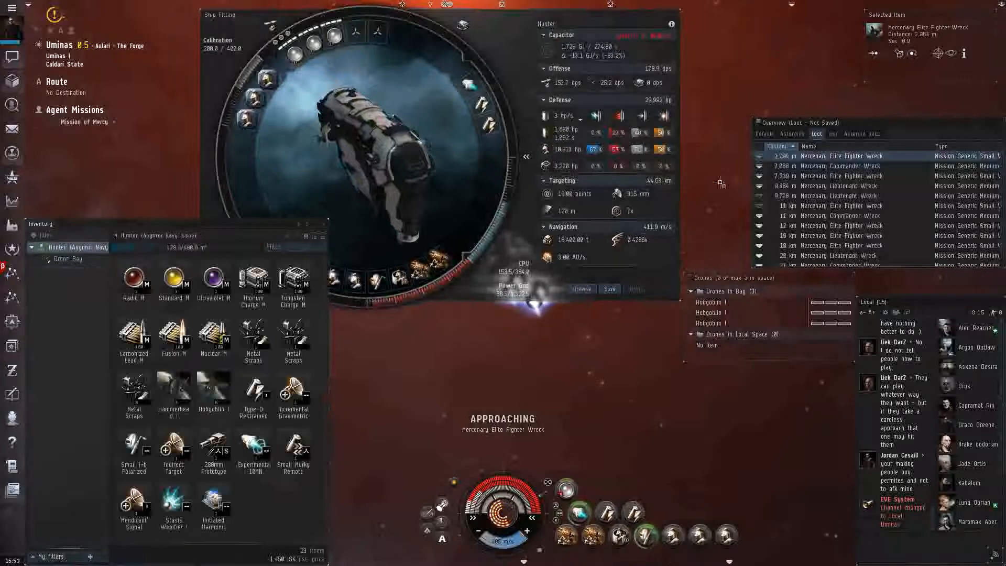
# Review the 1600mm Reinforced Rolled Tungsten Plates I info and description, then close it and the Fitting window.
pyautogui.click(837, 165)
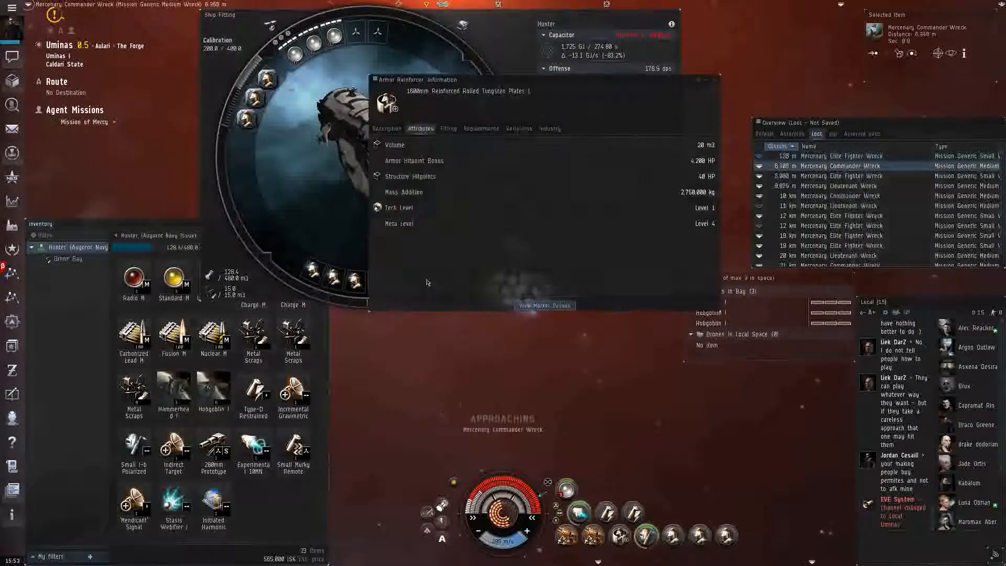
pyautogui.click(387, 128)
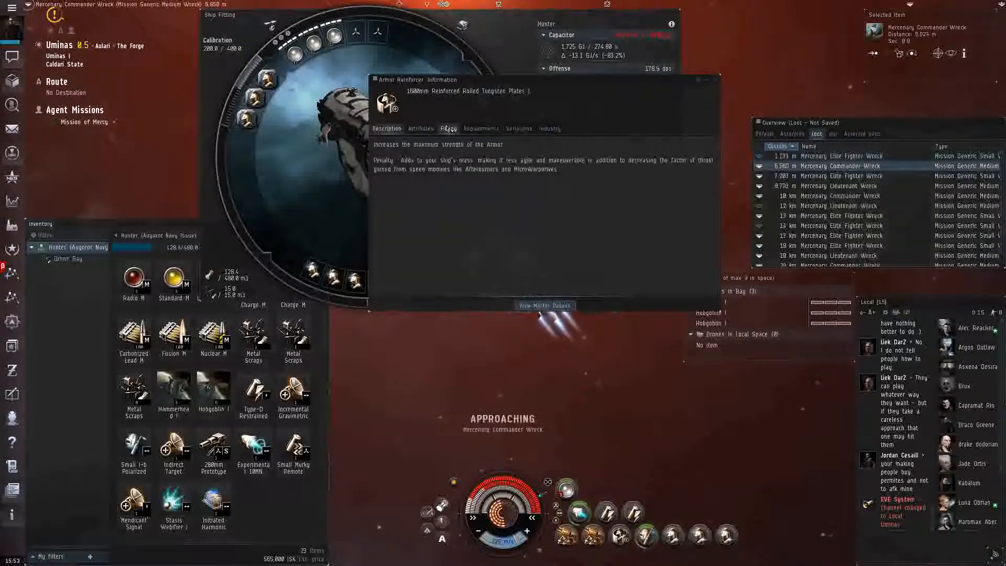
pyautogui.click(447, 128)
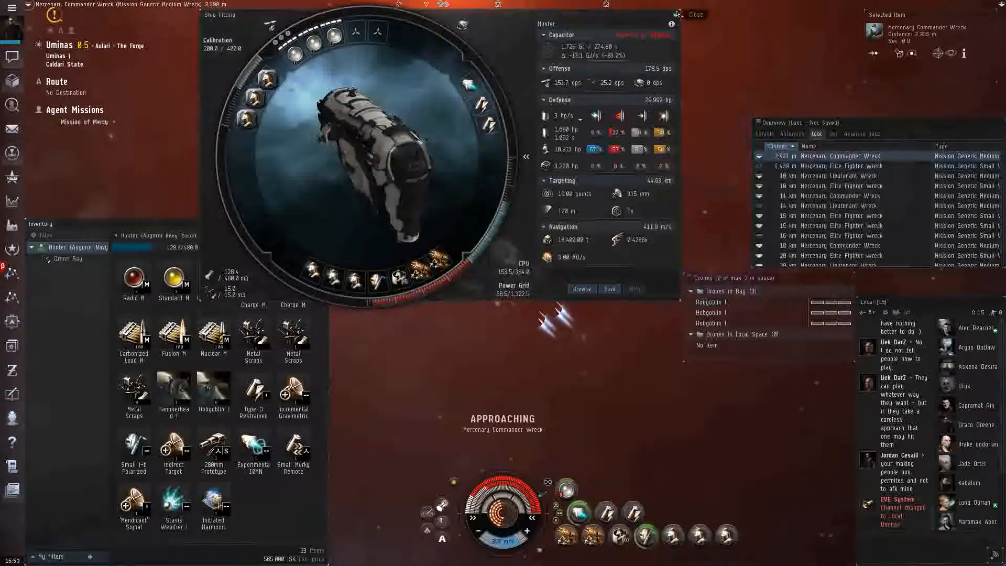
pyautogui.click(694, 14)
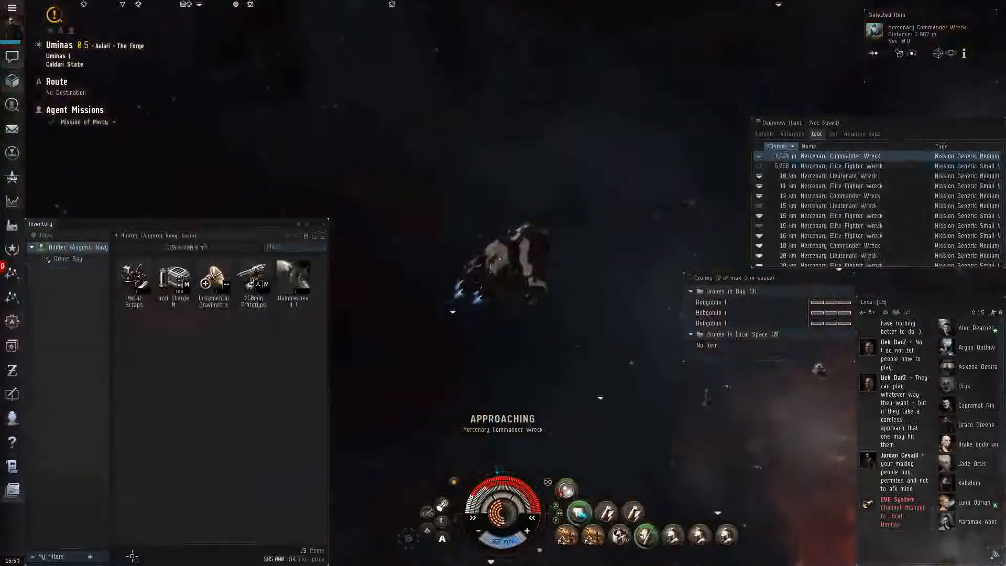
# Loot all items from the Mercenary Lieutenant Wreck, including the Halcyon Core, into cargo.
pyautogui.rightClick(834, 175)
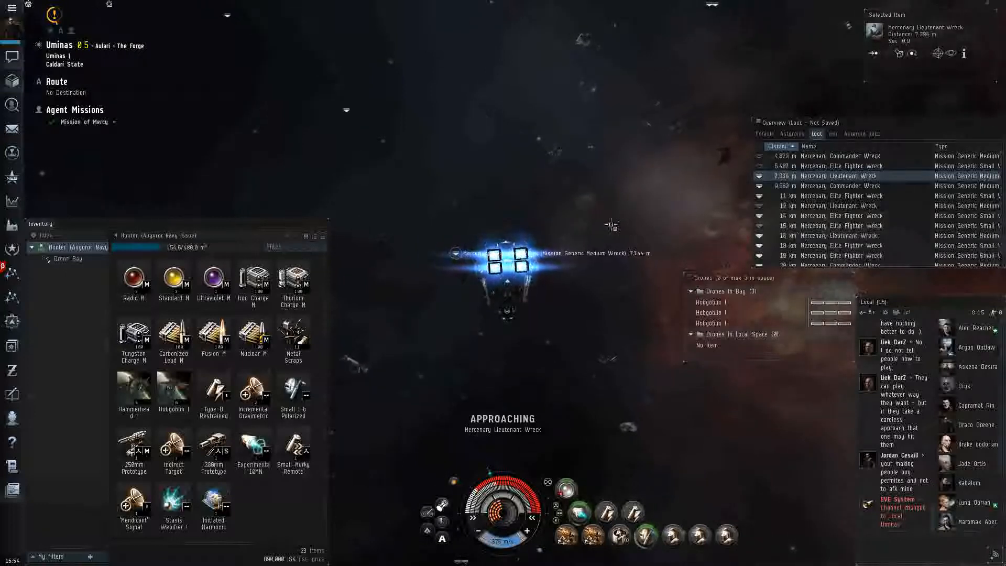
pyautogui.moveTo(253, 395)
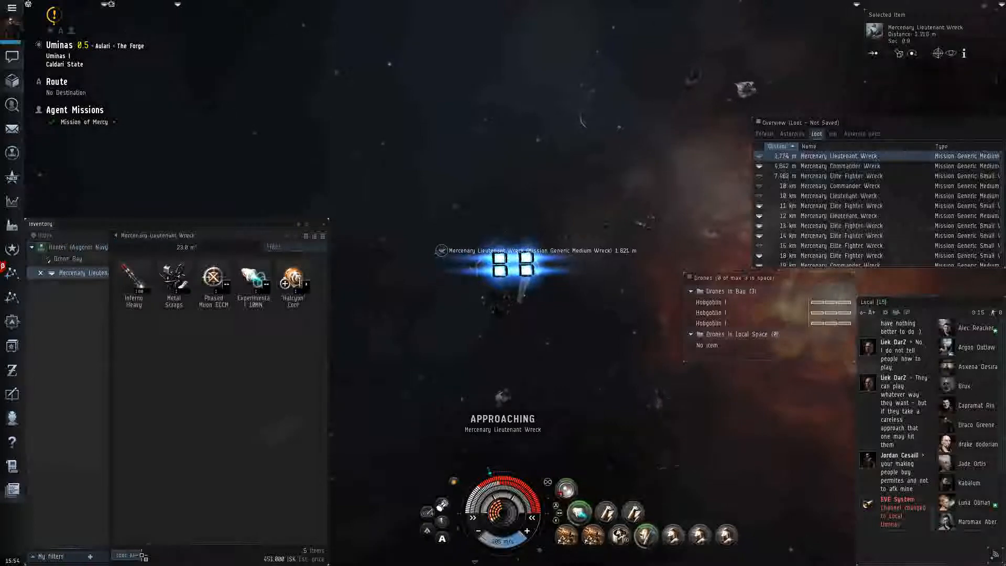
pyautogui.click(56, 246)
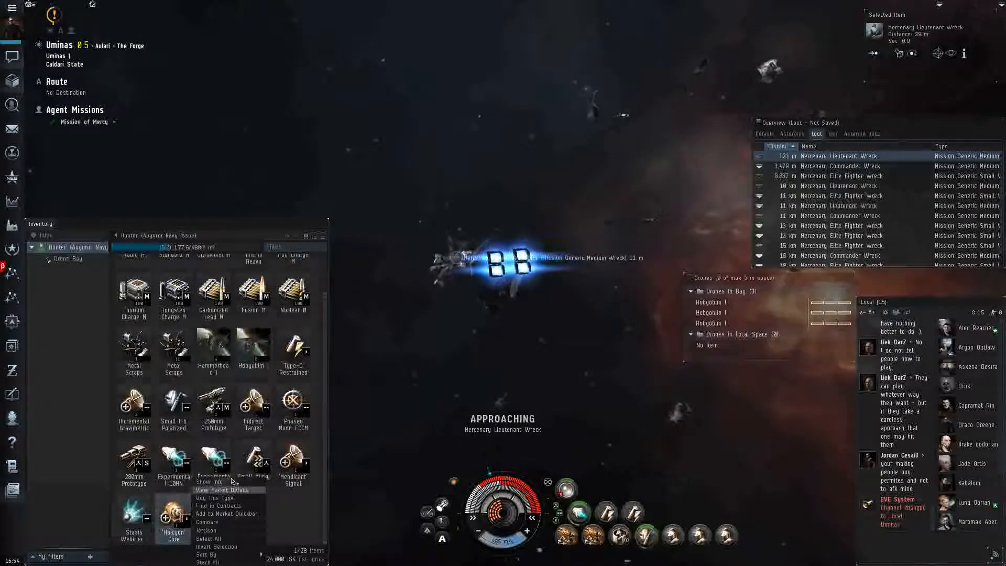
# View the 'Halcyon' Core Equalizer I info and the Warp Core Stabilizer I variant's requirements and fitting cost.
pyautogui.click(209, 481)
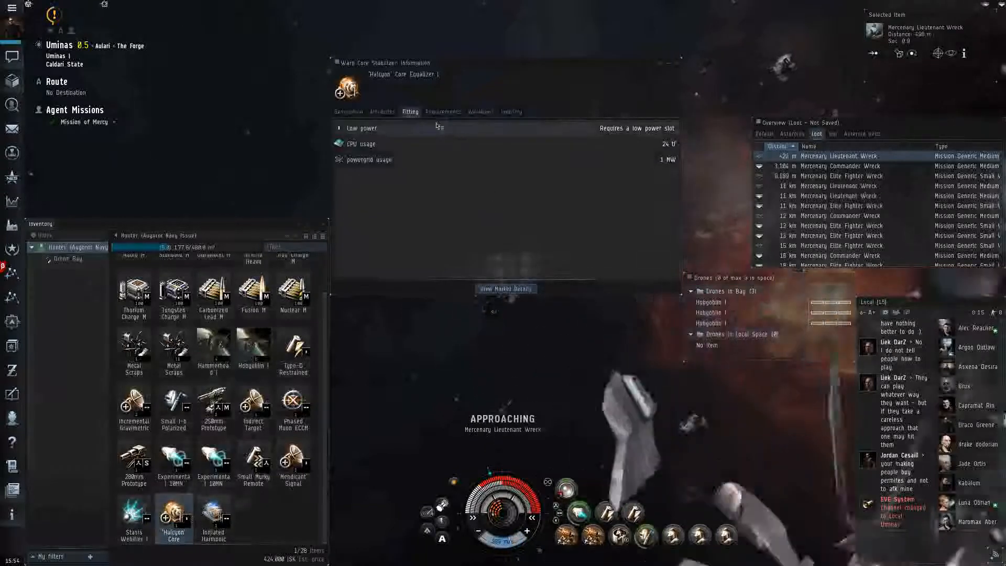
pyautogui.click(481, 111)
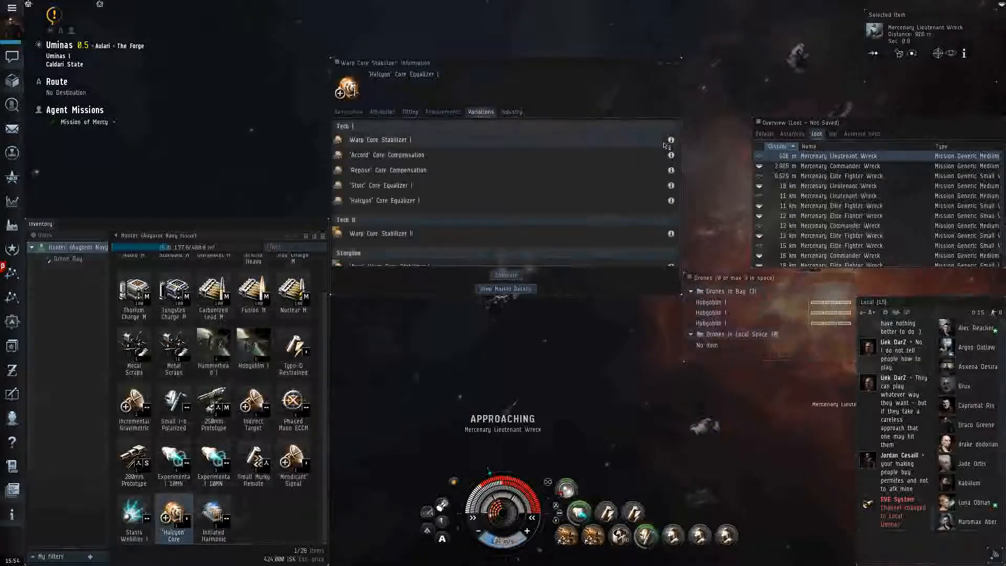
pyautogui.click(381, 112)
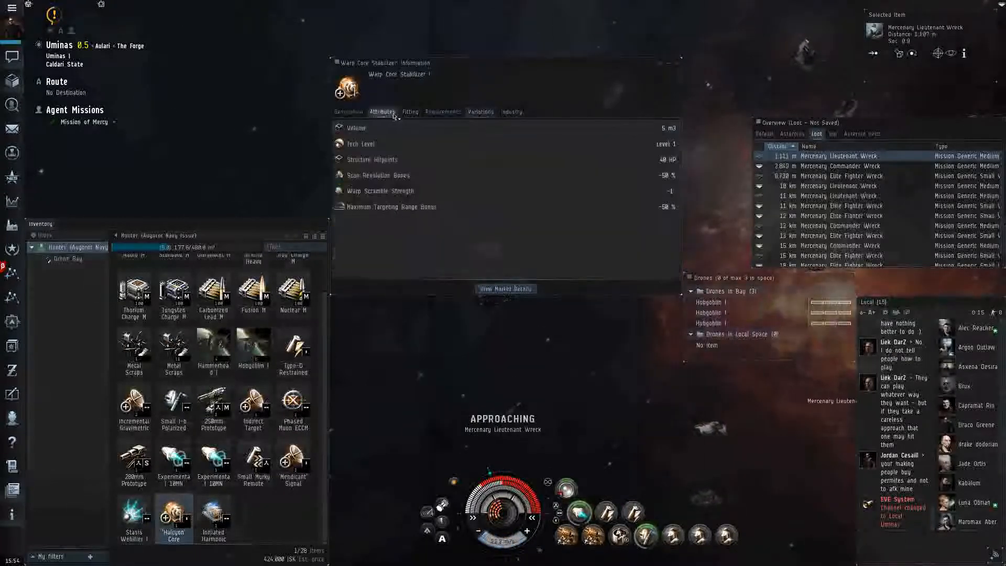
pyautogui.click(442, 111)
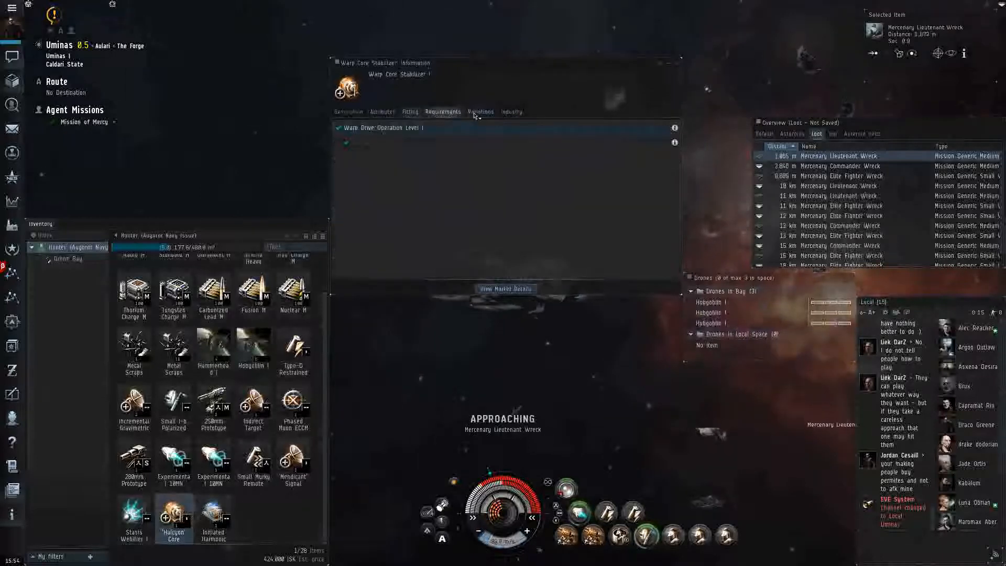
pyautogui.click(410, 111)
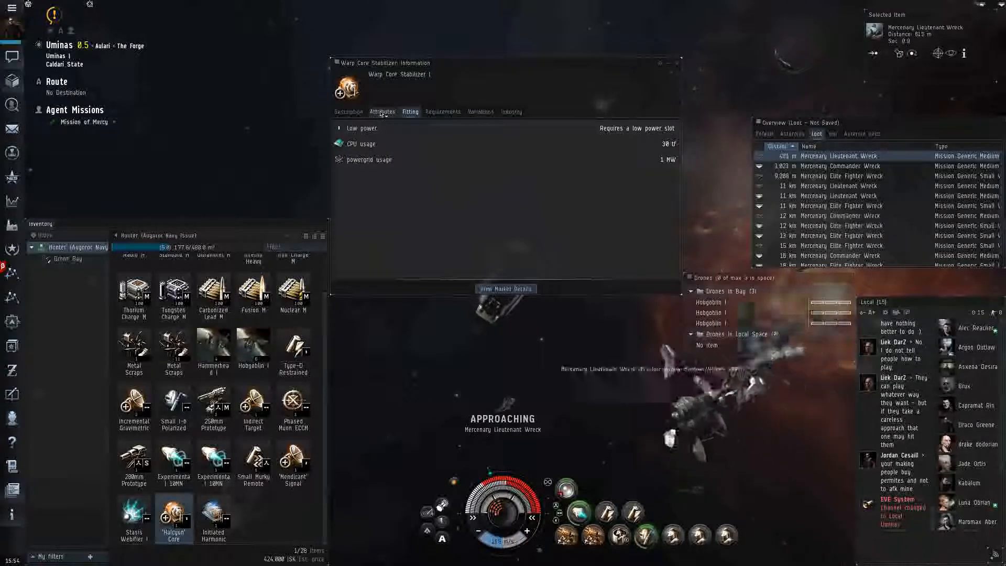
# Approach the Mercenary Commander Wreck, recheck the stabilizer variants and fitting, then close the info window.
pyautogui.rightClick(838, 165)
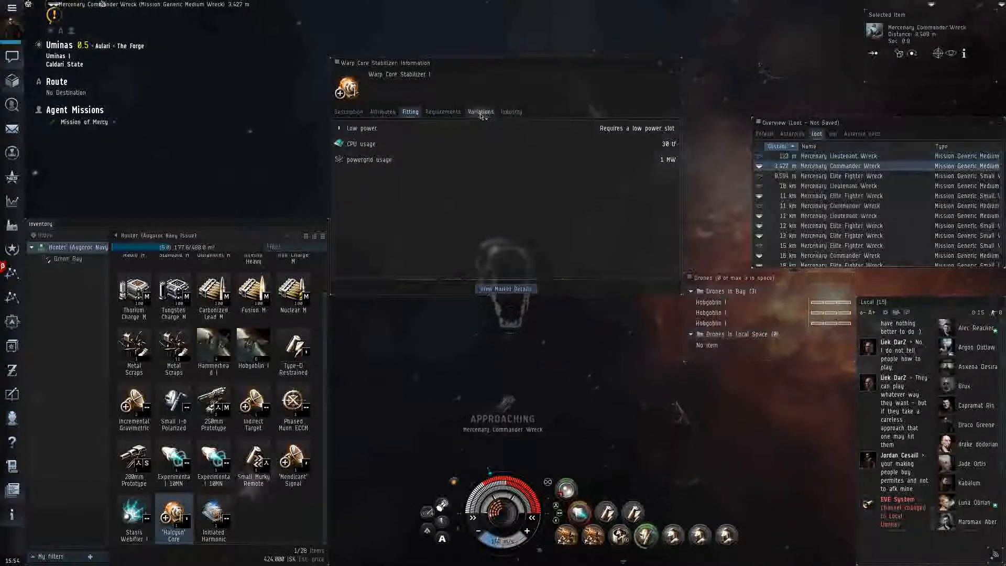
pyautogui.click(480, 112)
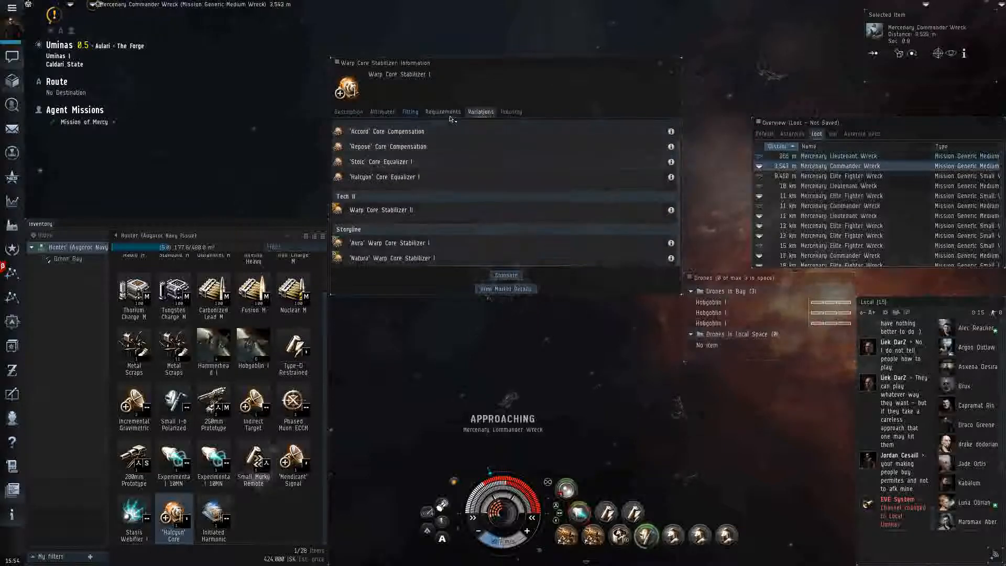
pyautogui.click(410, 112)
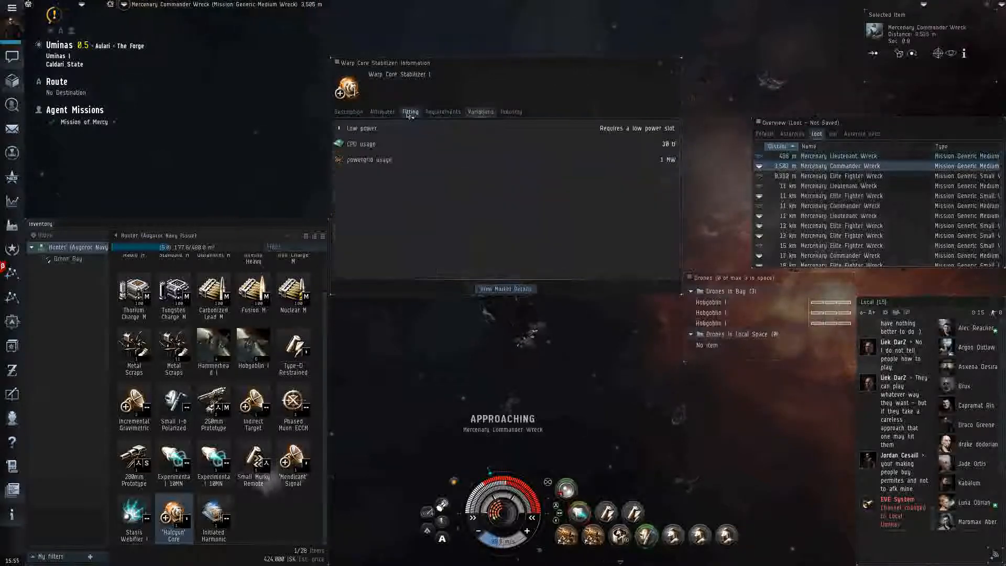
pyautogui.click(479, 112)
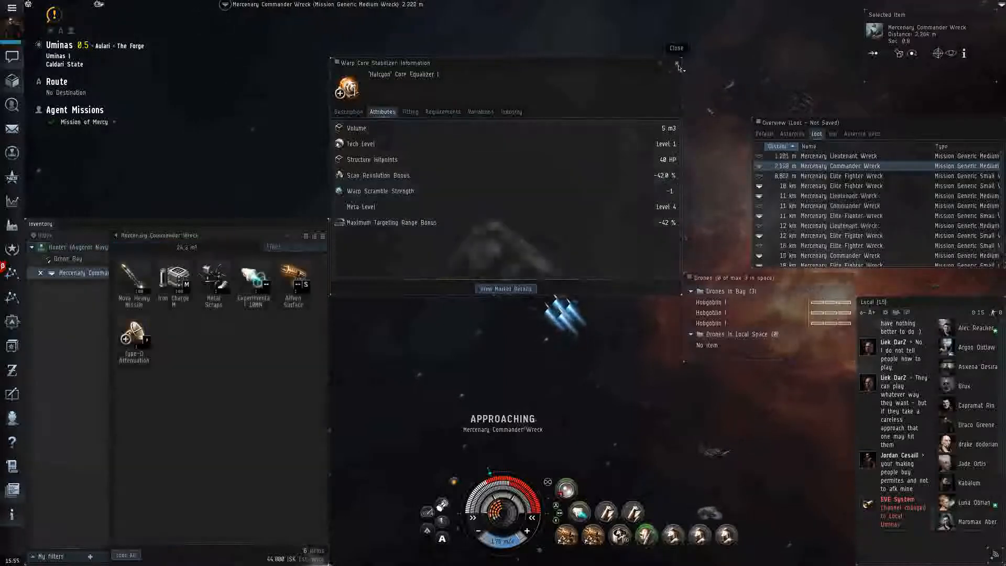
pyautogui.click(676, 47)
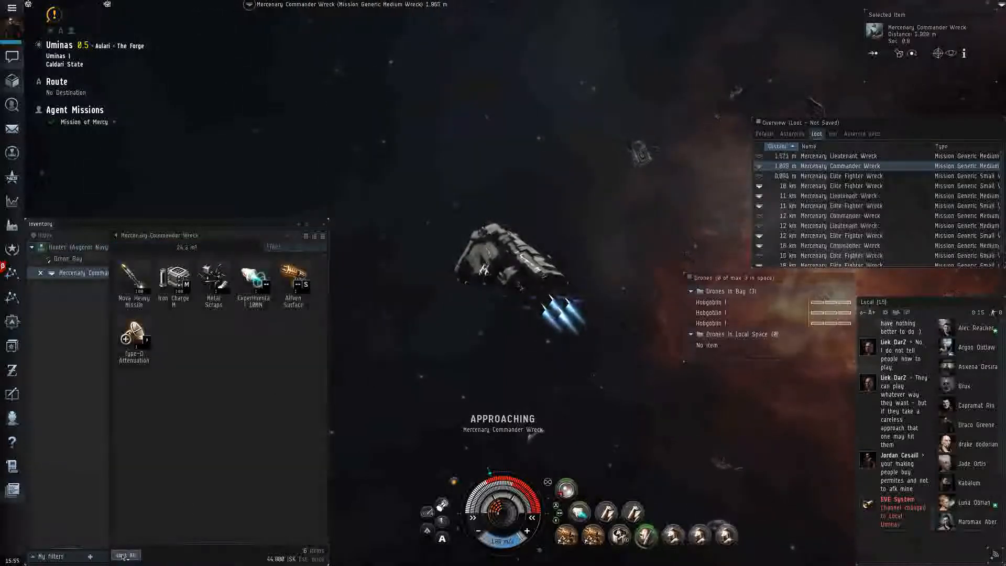
# Approach and open the Mercenary Elite Fighter Wreck holding only Metal Scraps.
pyautogui.rightClick(822, 186)
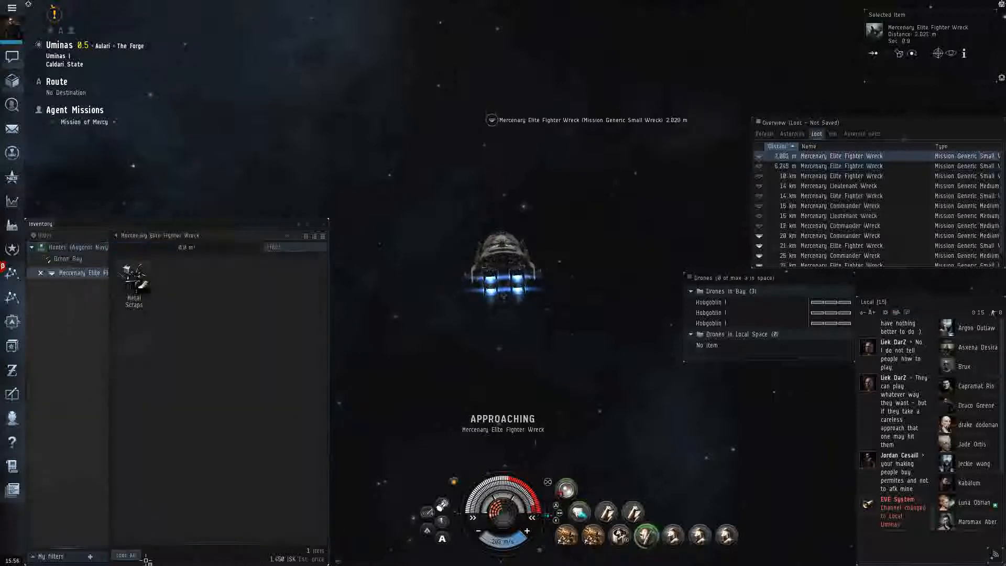
# Loot the Metal Scraps from the Elite Fighter Wreck and switch the Overview to the general list.
pyautogui.click(57, 247)
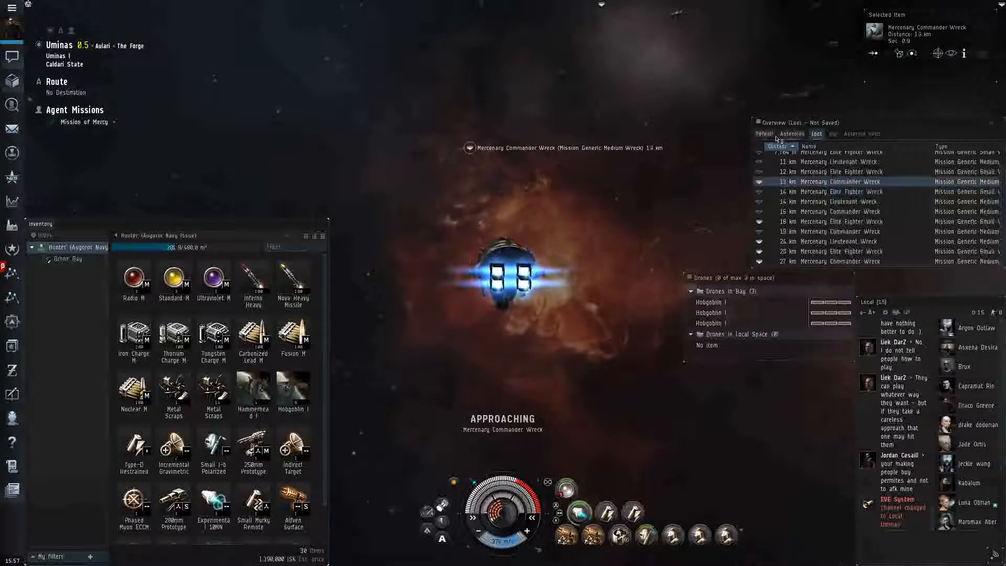
pyautogui.click(763, 133)
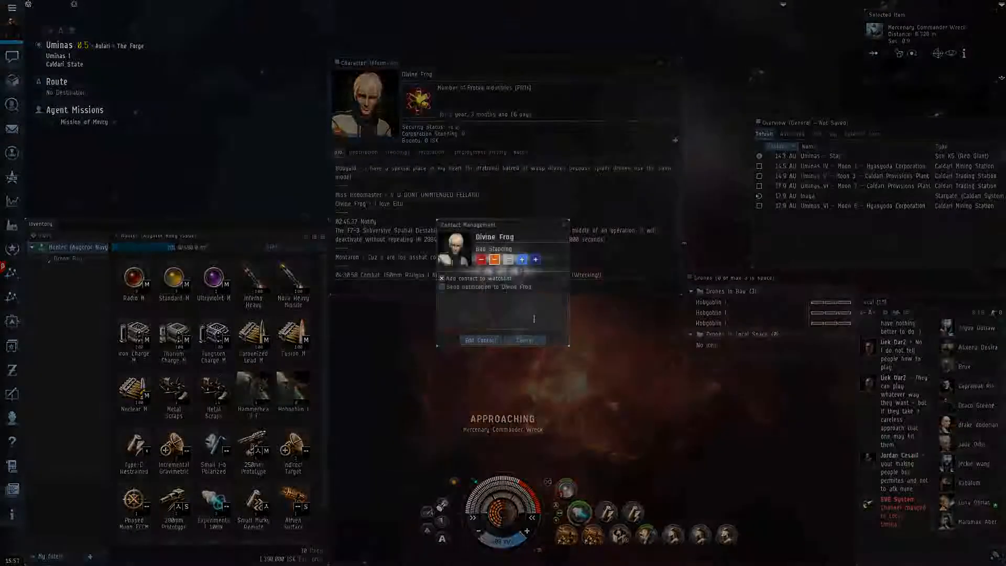
# Cancel adding the pilot as a contact and close their profile.
pyautogui.click(524, 339)
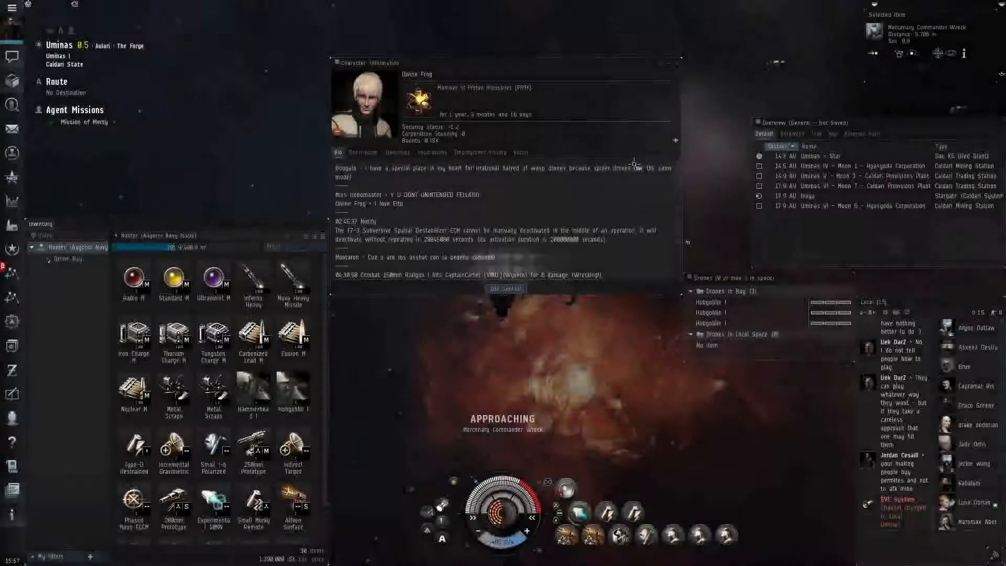
pyautogui.click(671, 62)
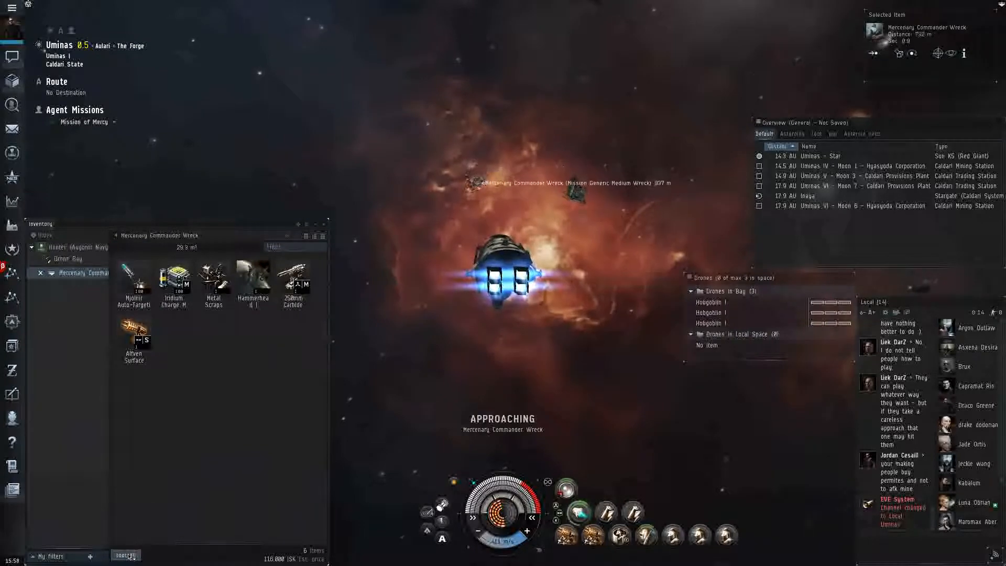
# Loot all from the Commander Wreck, return the Overview to the Loot tab and approach the next wreck.
pyautogui.click(64, 248)
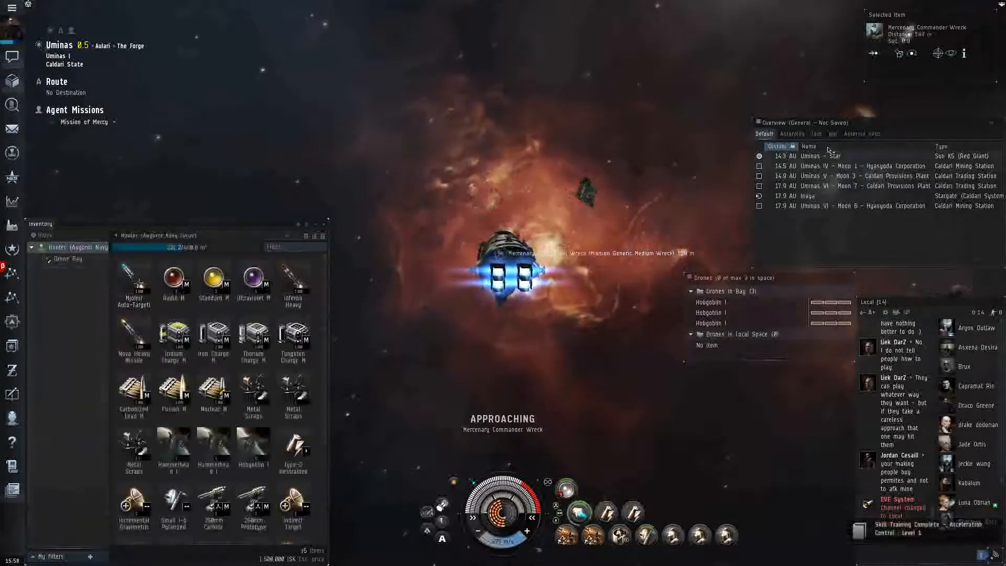
pyautogui.click(818, 133)
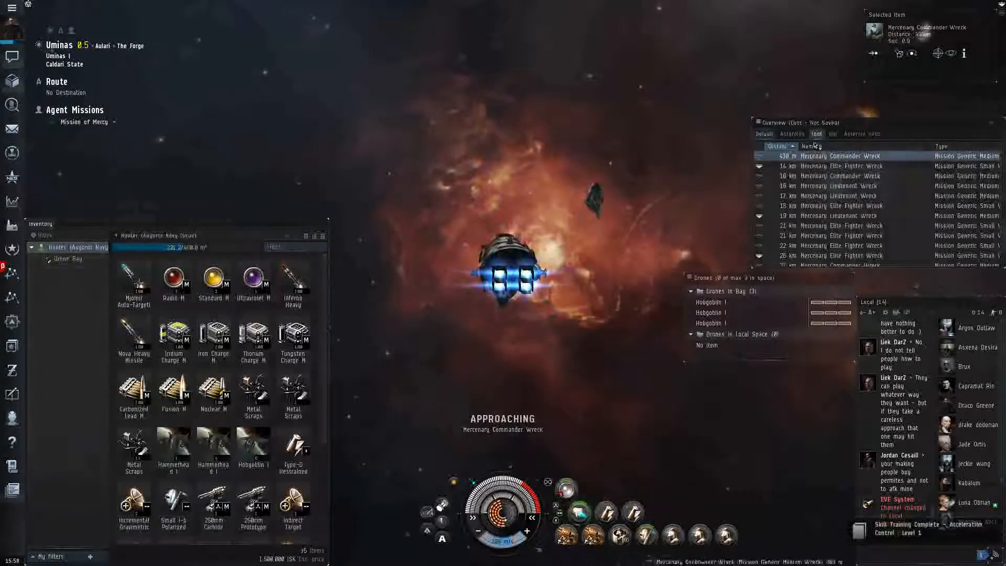
pyautogui.rightClick(834, 166)
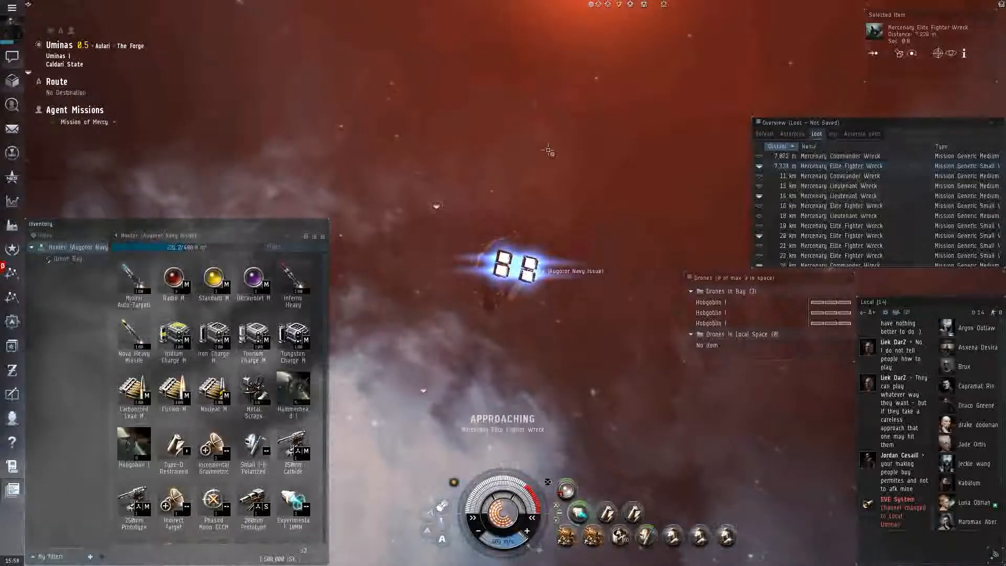
pyautogui.rightClick(840, 155)
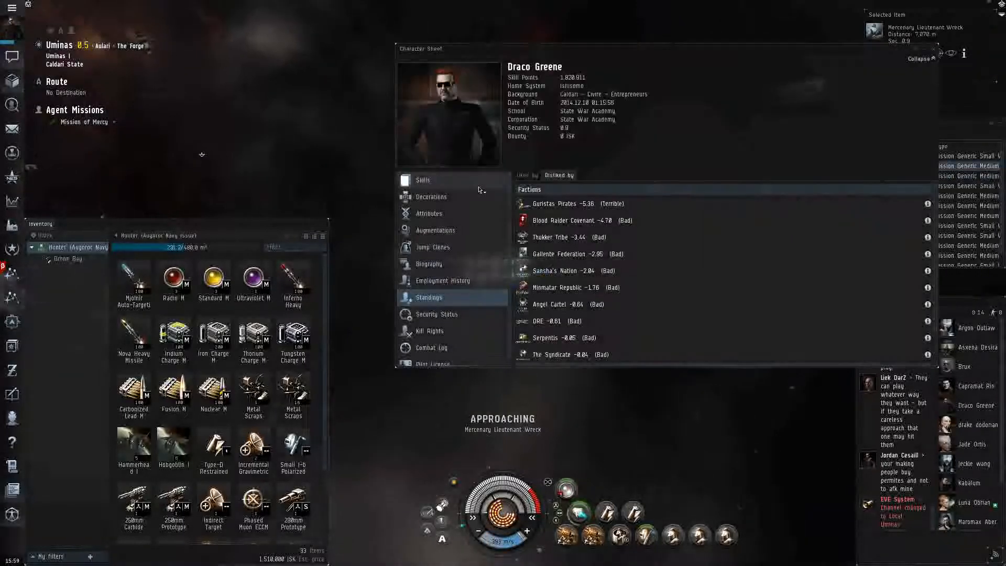
# Close the character sheet and bring up the action menu for the next wreck.
pyautogui.click(422, 179)
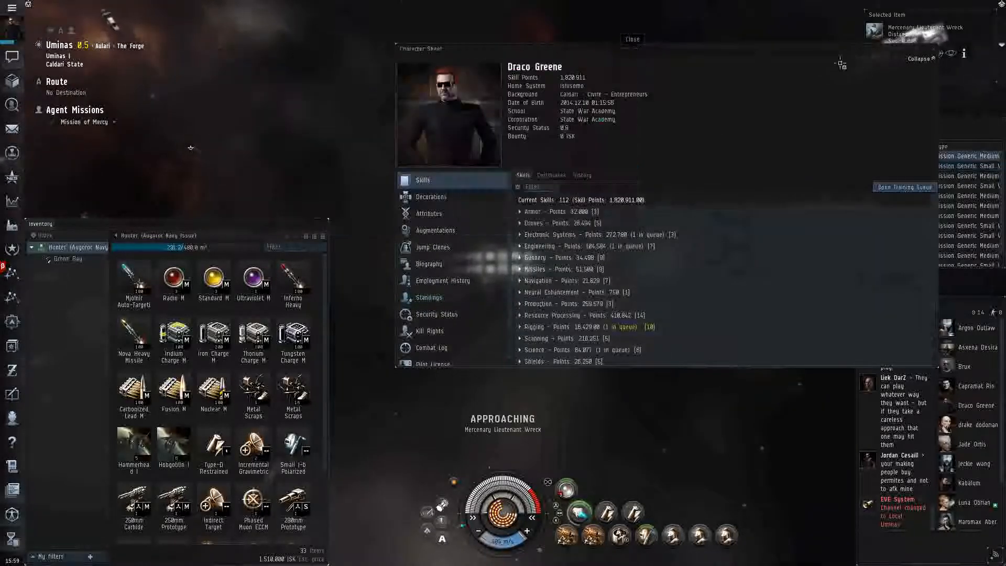
pyautogui.click(631, 39)
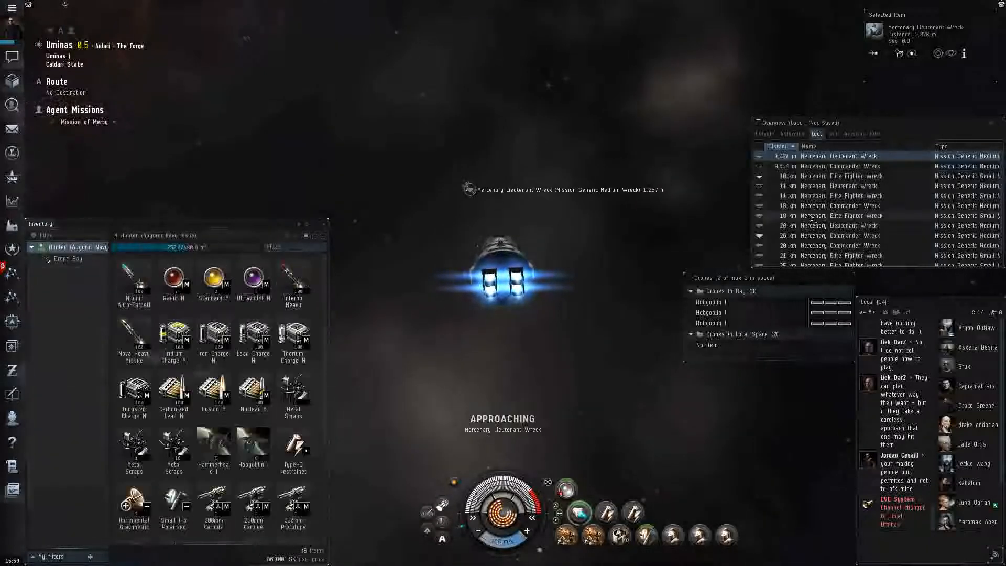
pyautogui.rightClick(828, 176)
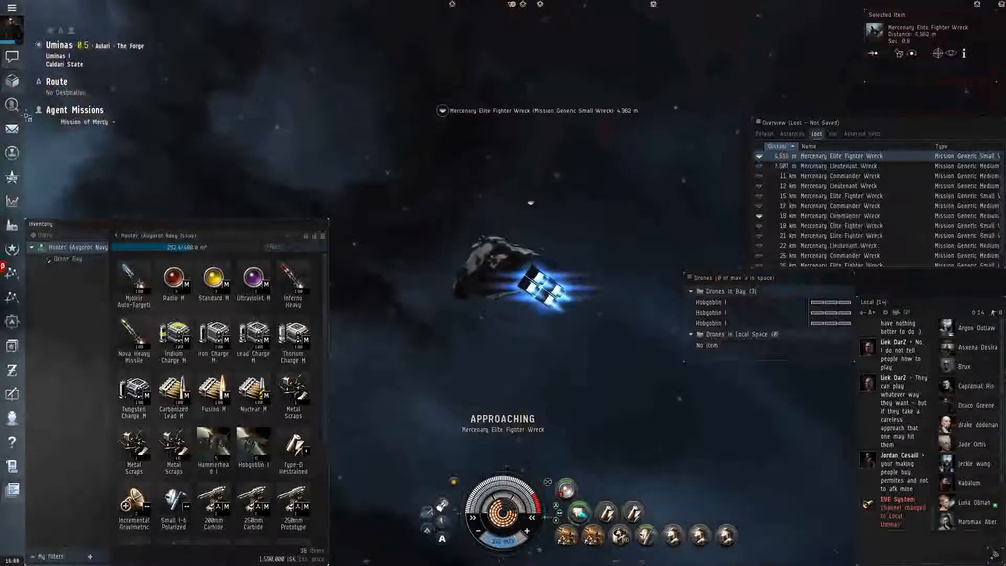
pyautogui.moveTo(11, 154)
pyautogui.write('scordite')
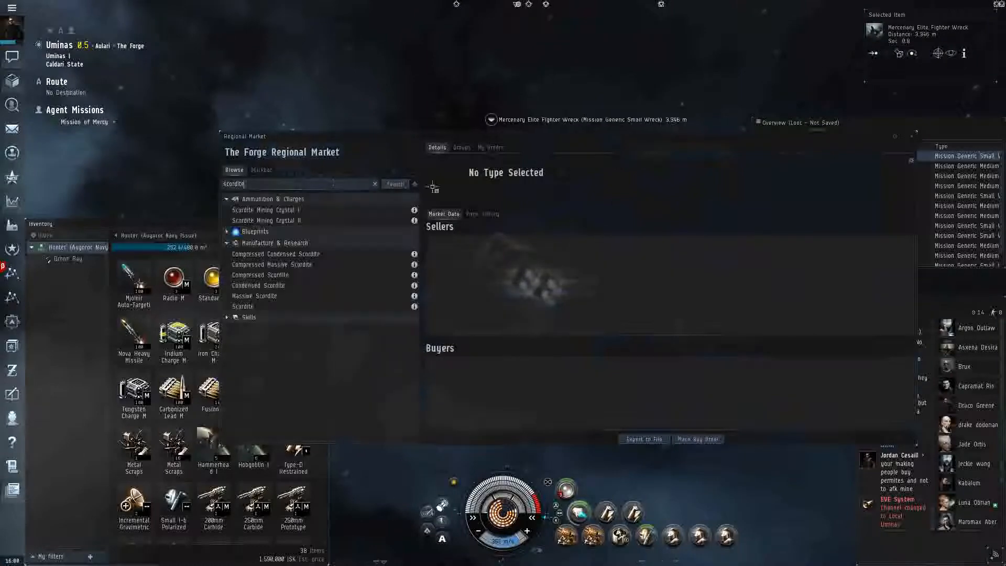
# List the Navy Faction cruisers under Ships > Cruisers > Faction Cruisers and open the Omen Navy Issue's info.
pyautogui.click(375, 184)
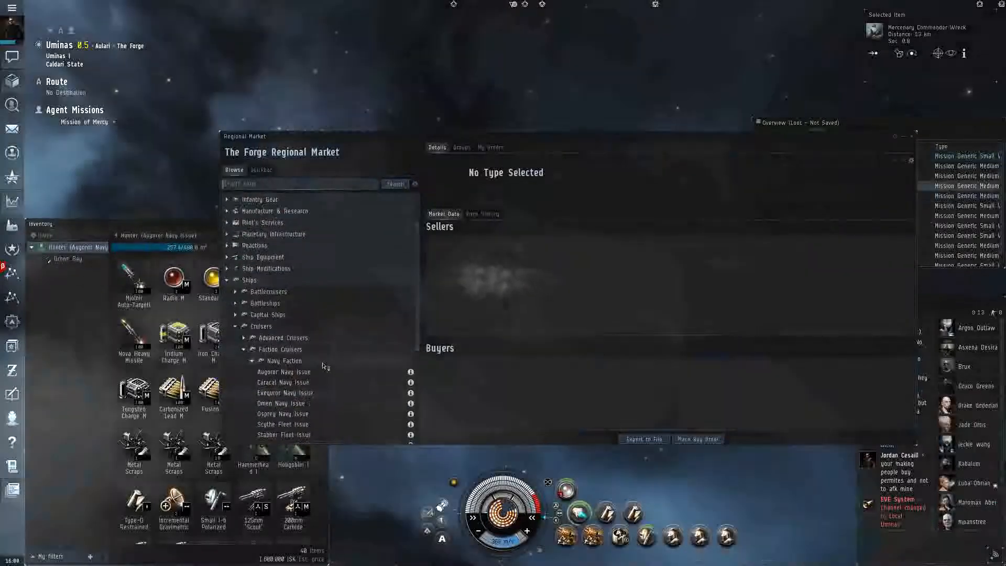
pyautogui.click(253, 360)
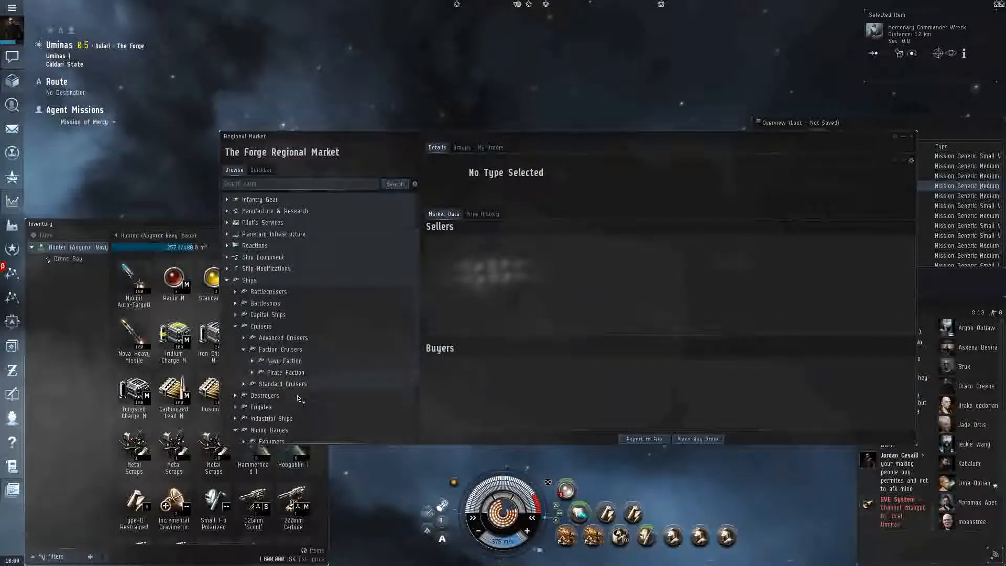
pyautogui.click(274, 360)
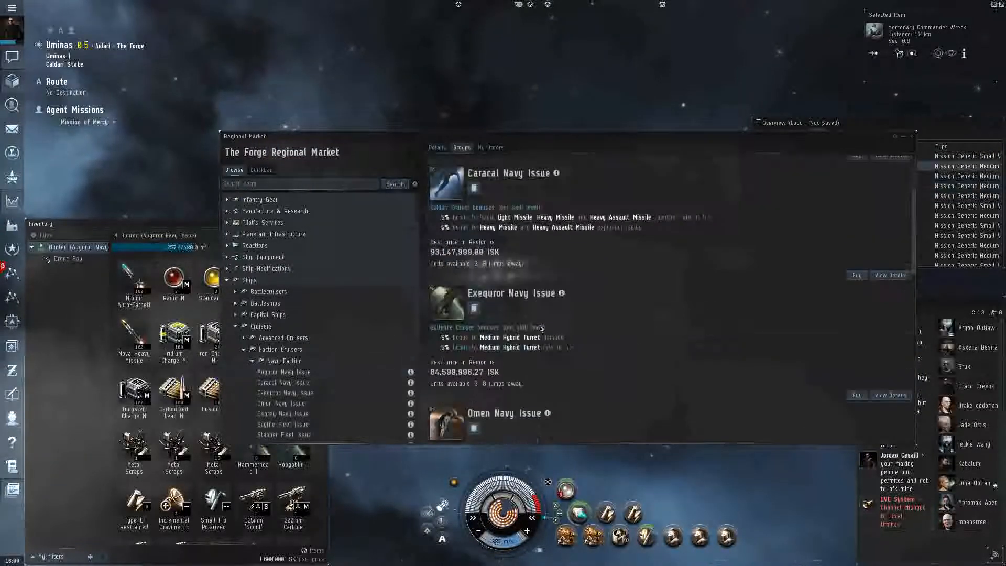
pyautogui.scroll(-3)
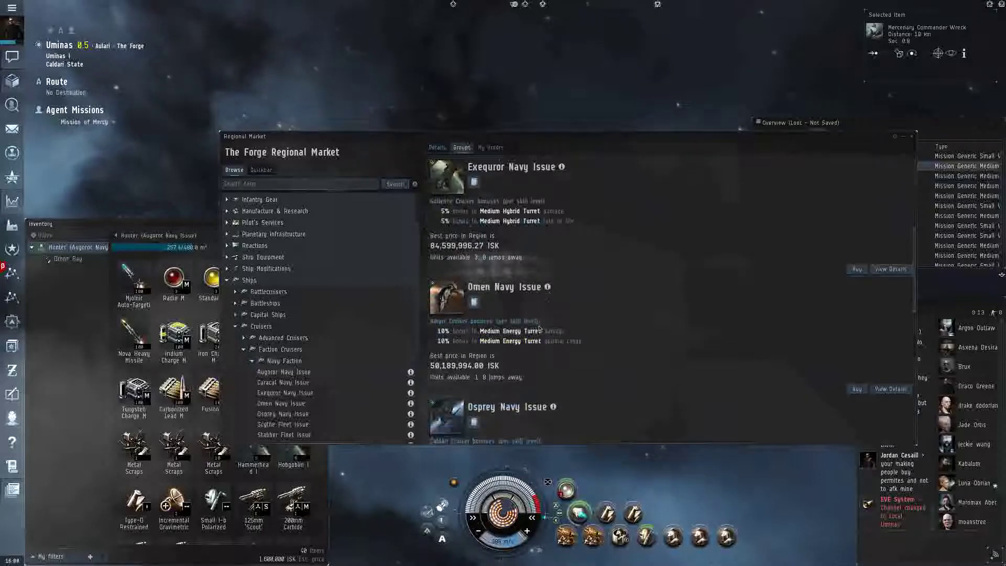
pyautogui.click(547, 286)
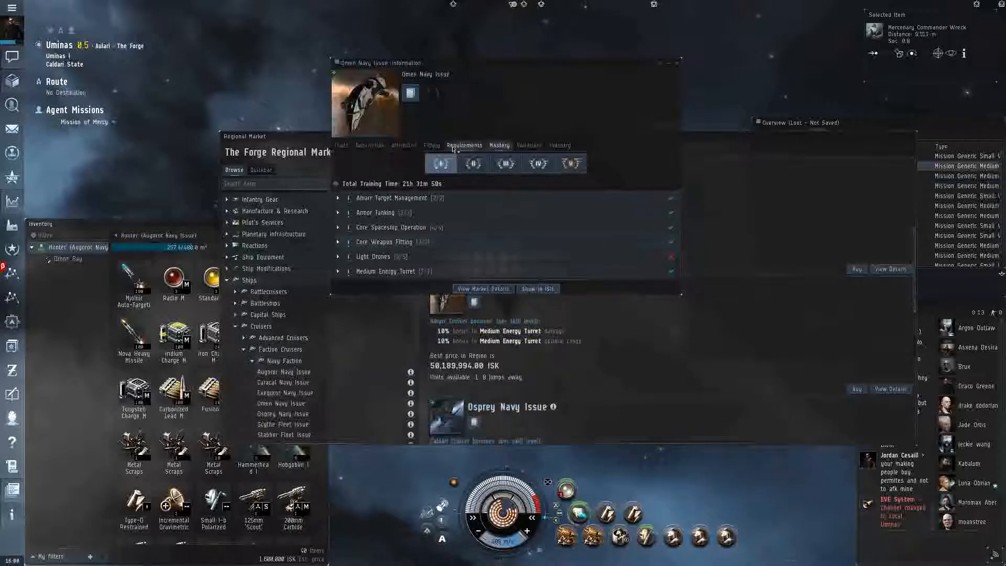
# Read the Omen Navy Issue's attributes and loot everything from the Mercenary Commander wreck.
pyautogui.click(403, 145)
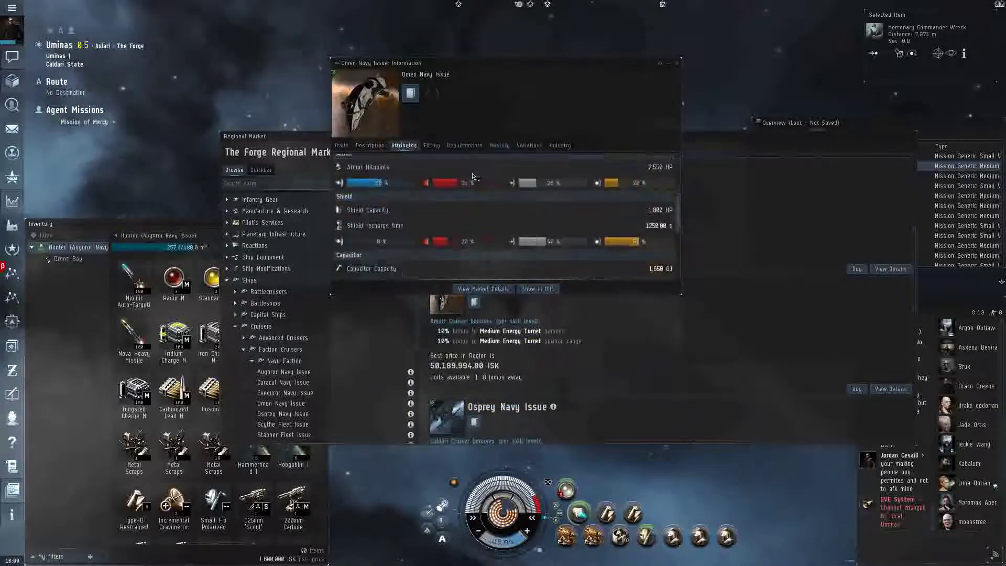
pyautogui.scroll(-3)
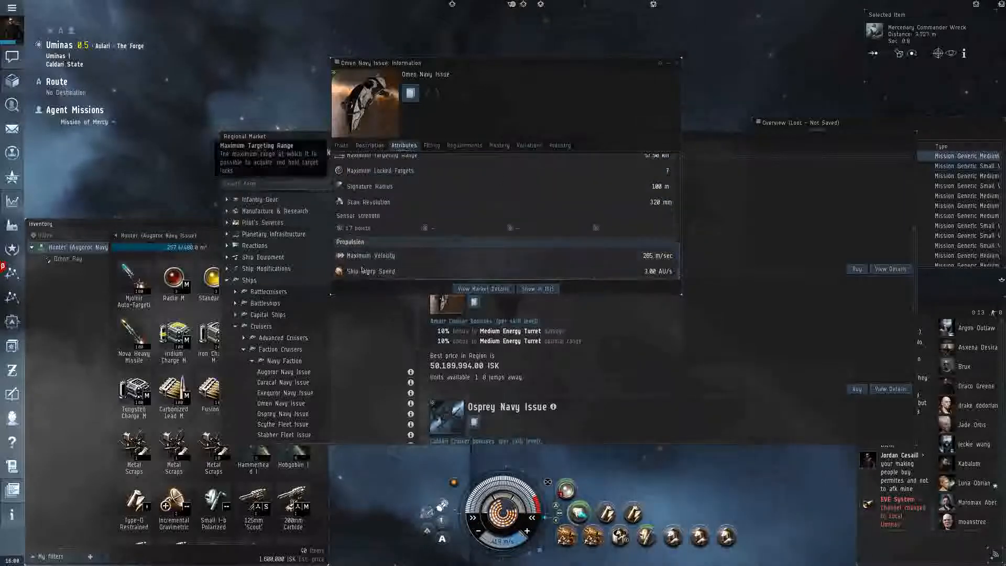
pyautogui.click(284, 370)
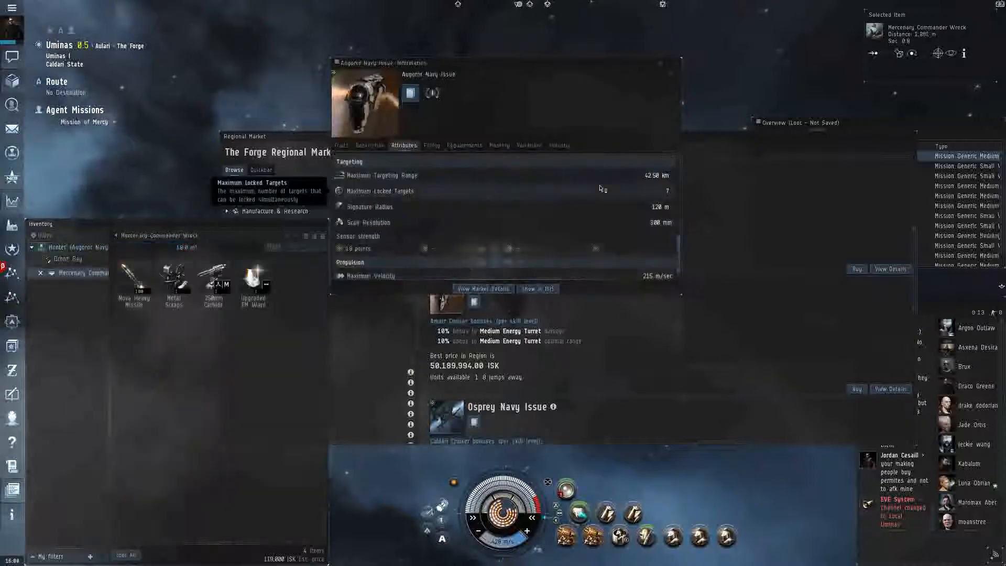
pyautogui.click(125, 555)
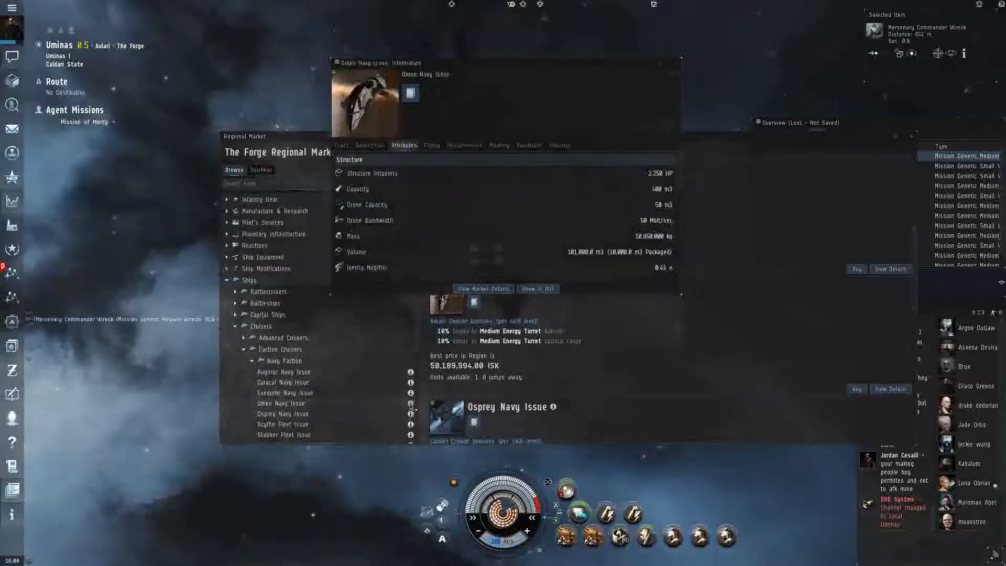
# Review the Omen Navy Issue's traits, description, attributes and fitting slots.
pyautogui.click(341, 145)
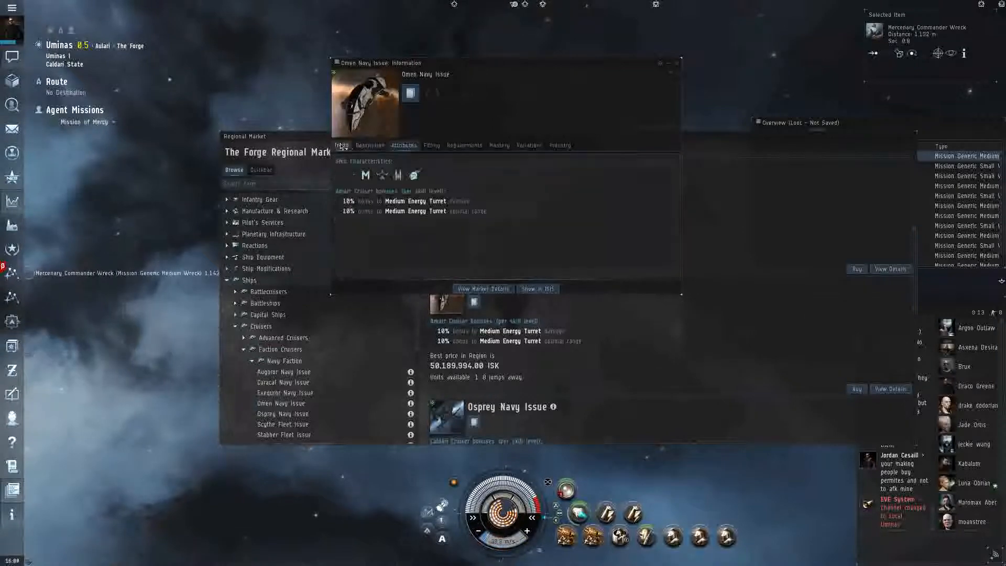
pyautogui.click(370, 145)
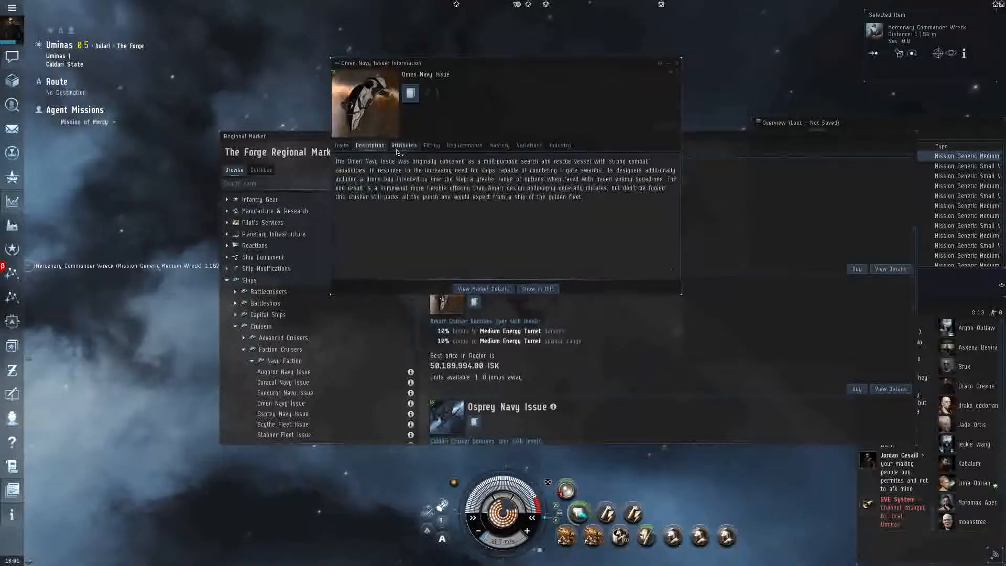
pyautogui.click(403, 144)
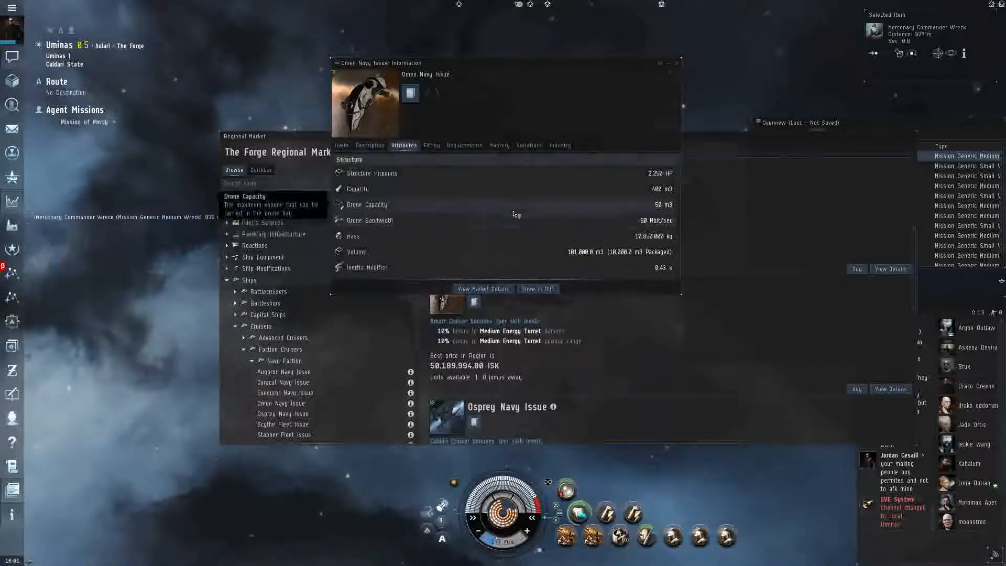
pyautogui.click(430, 145)
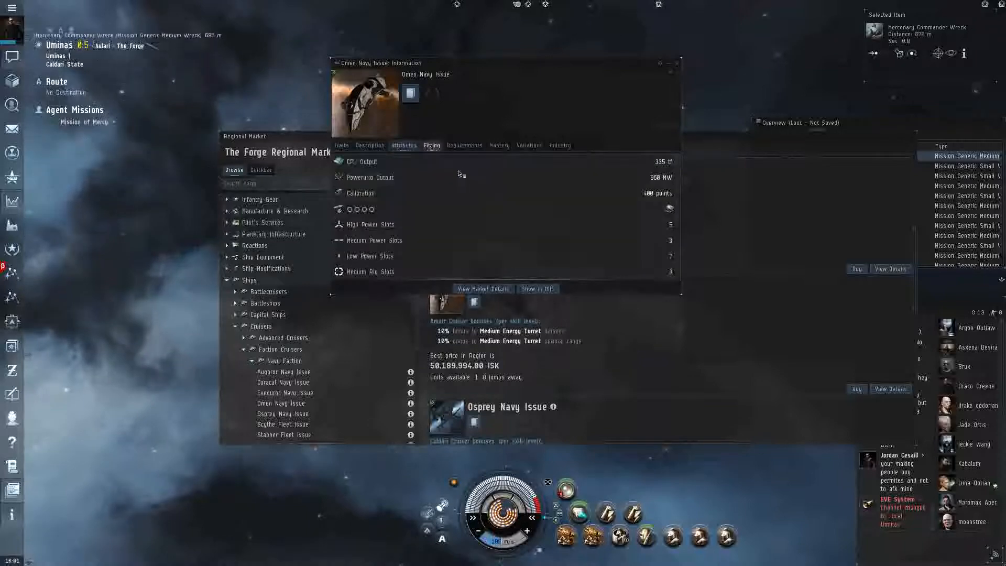
pyautogui.moveTo(378, 210)
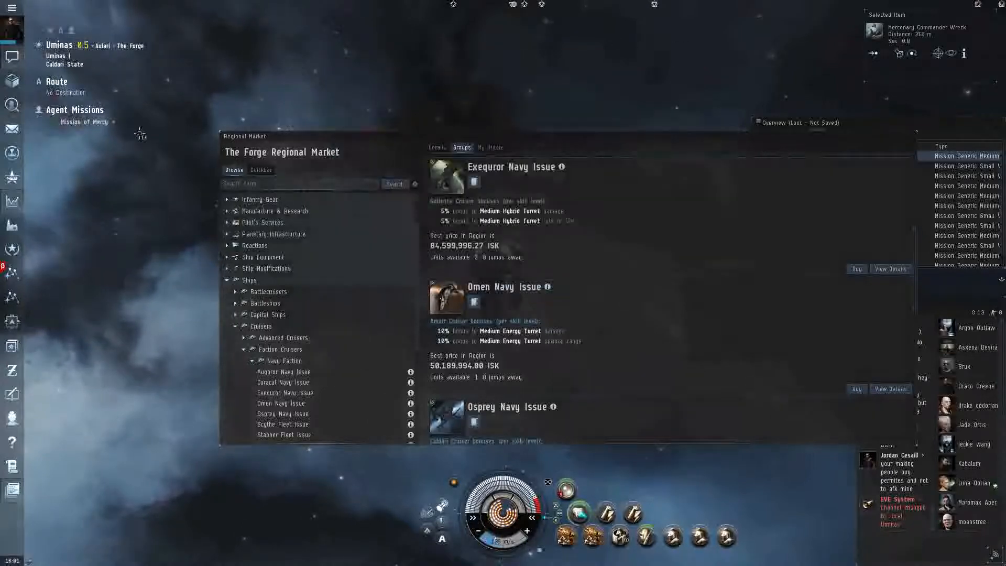
# Close the Regional Market window.
pyautogui.click(77, 121)
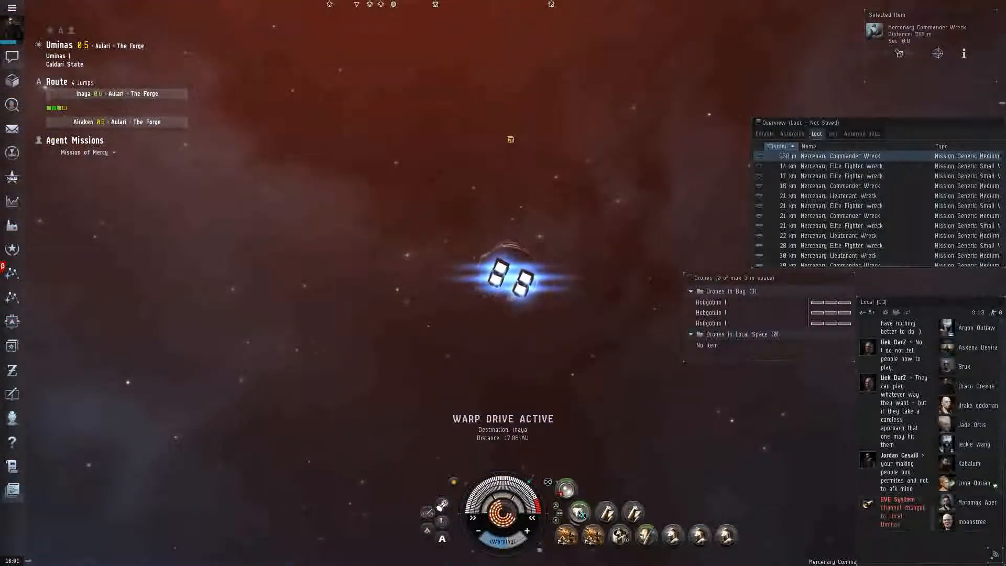
# After the warp, switch the overview to the Default tab listing gates and stations.
pyautogui.click(518, 269)
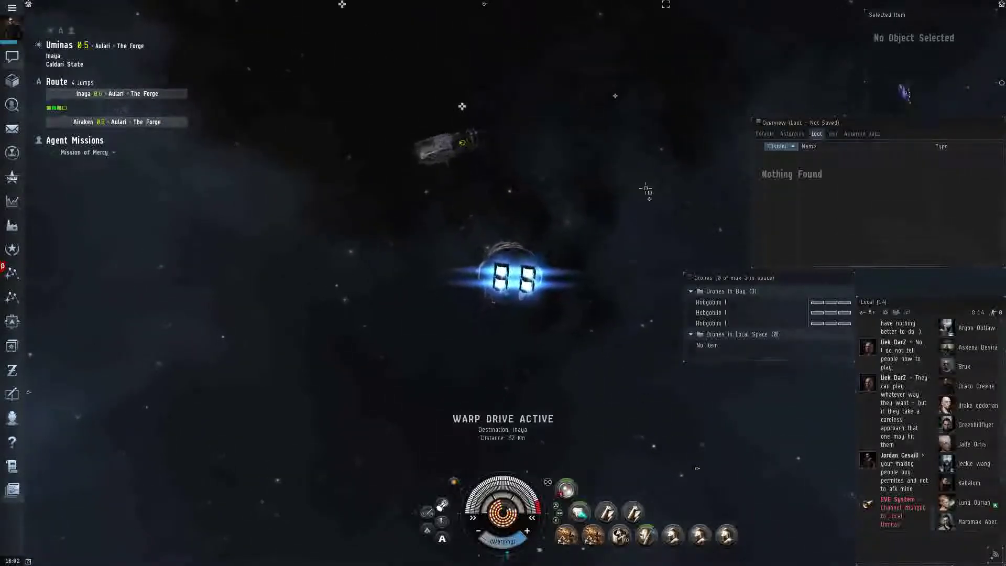
pyautogui.click(764, 133)
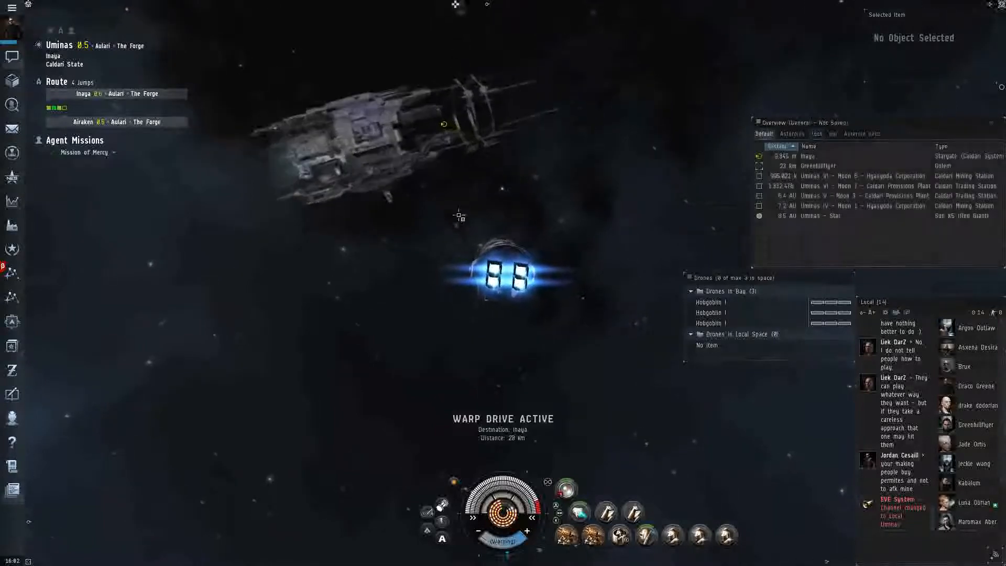